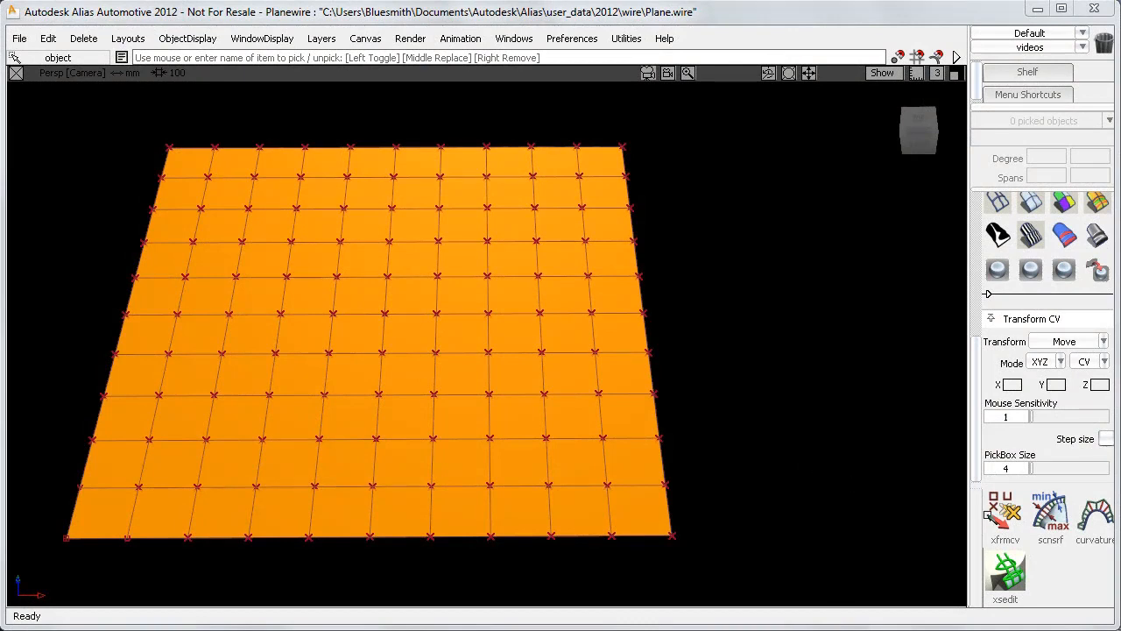
Step: Activate Transform CV and choose Proportional modification, giving falloff 2.100 in U and V
left_click(1005, 511)
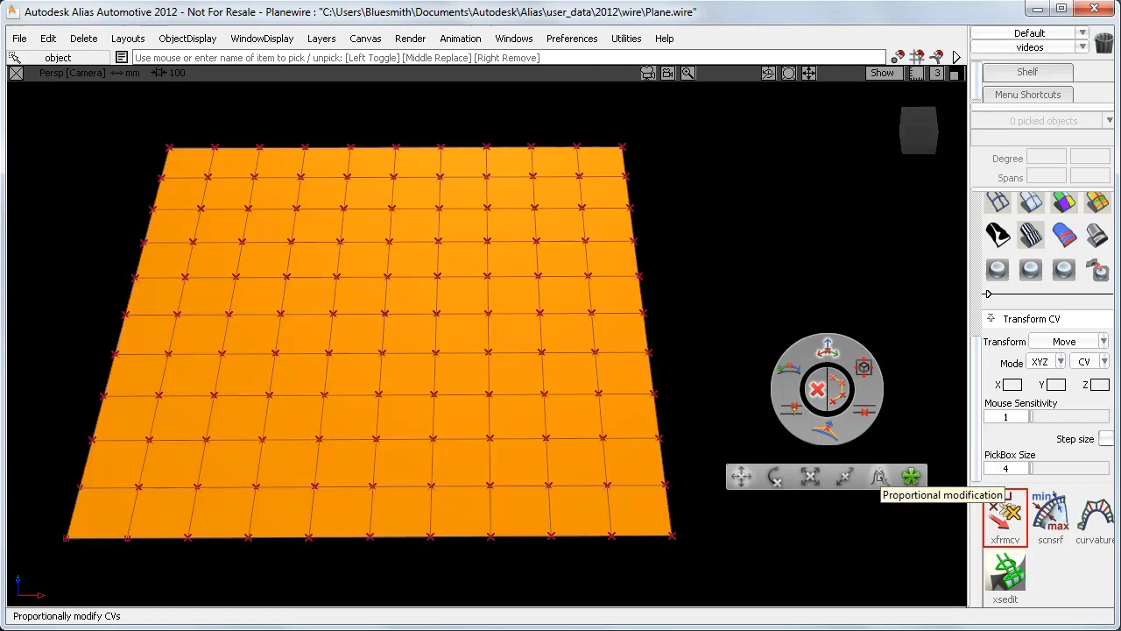
left_click(1006, 509)
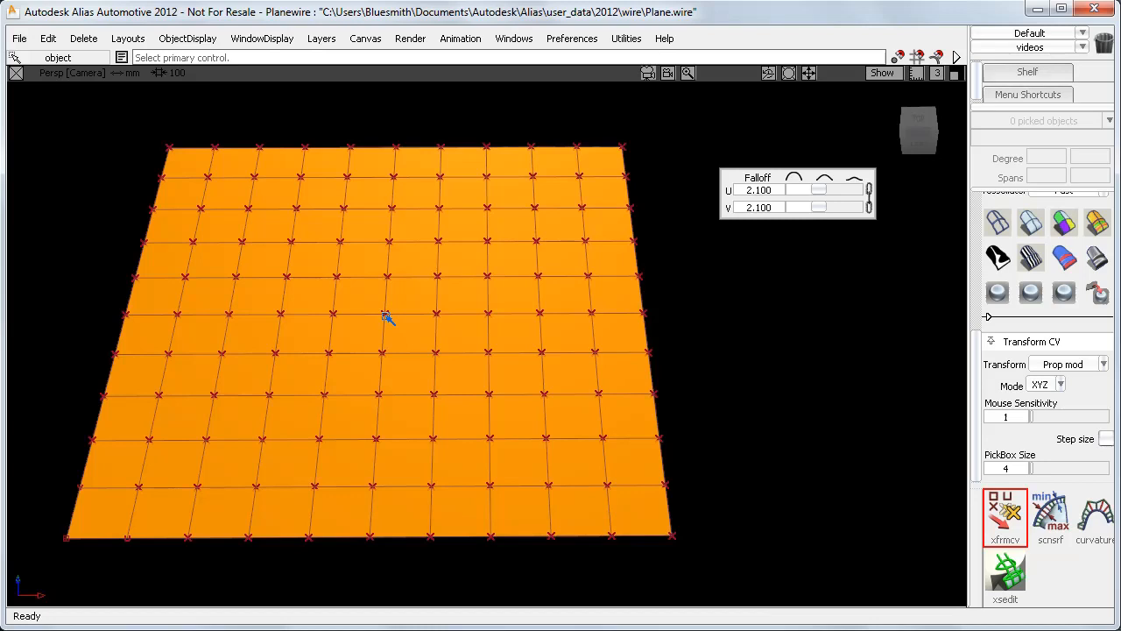
left_click(382, 313)
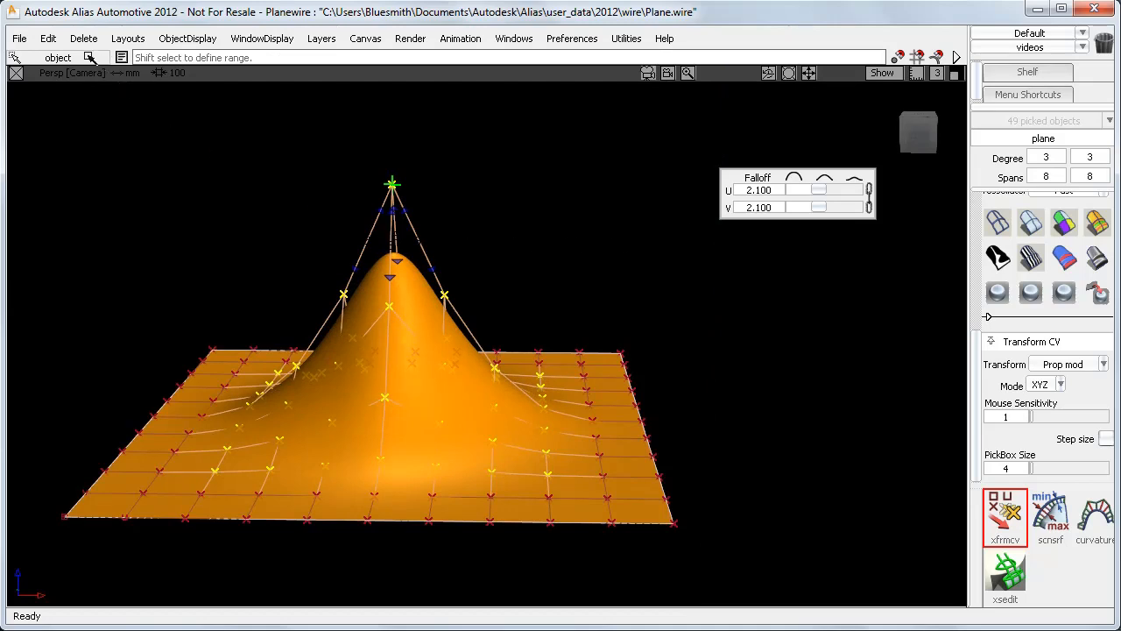
key("ctrl+z")
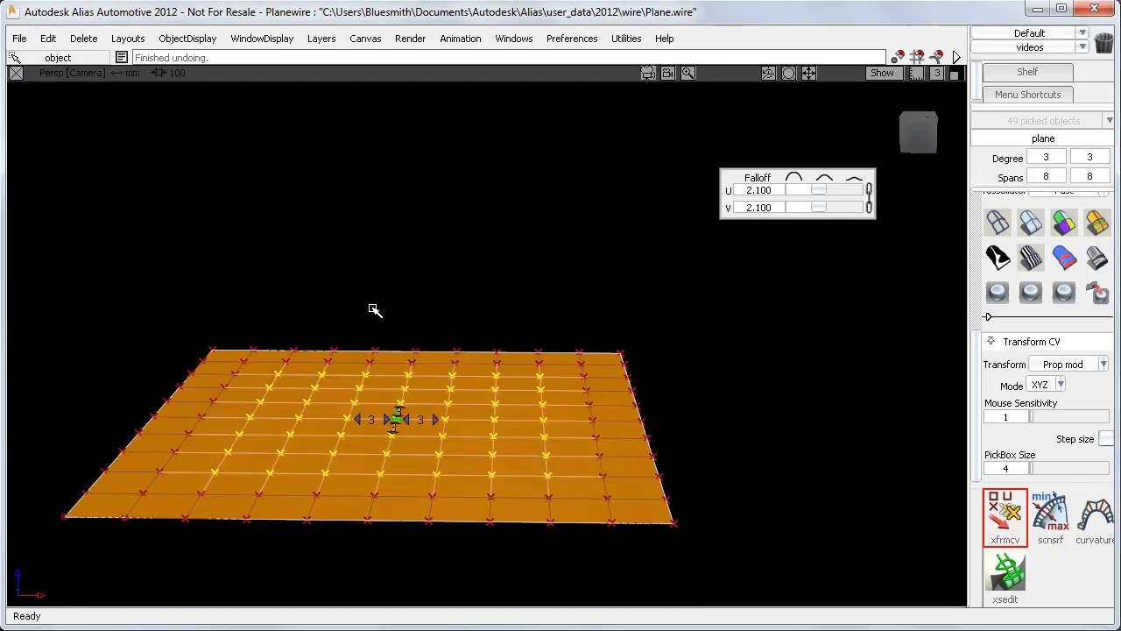
left_click(68, 522)
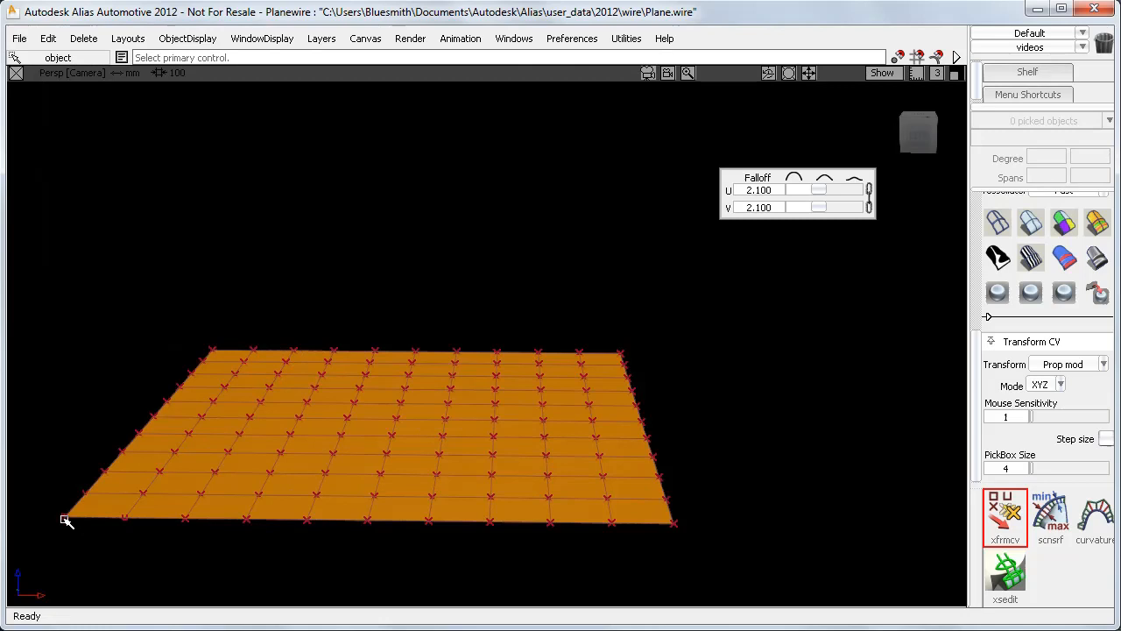
left_click(69, 515)
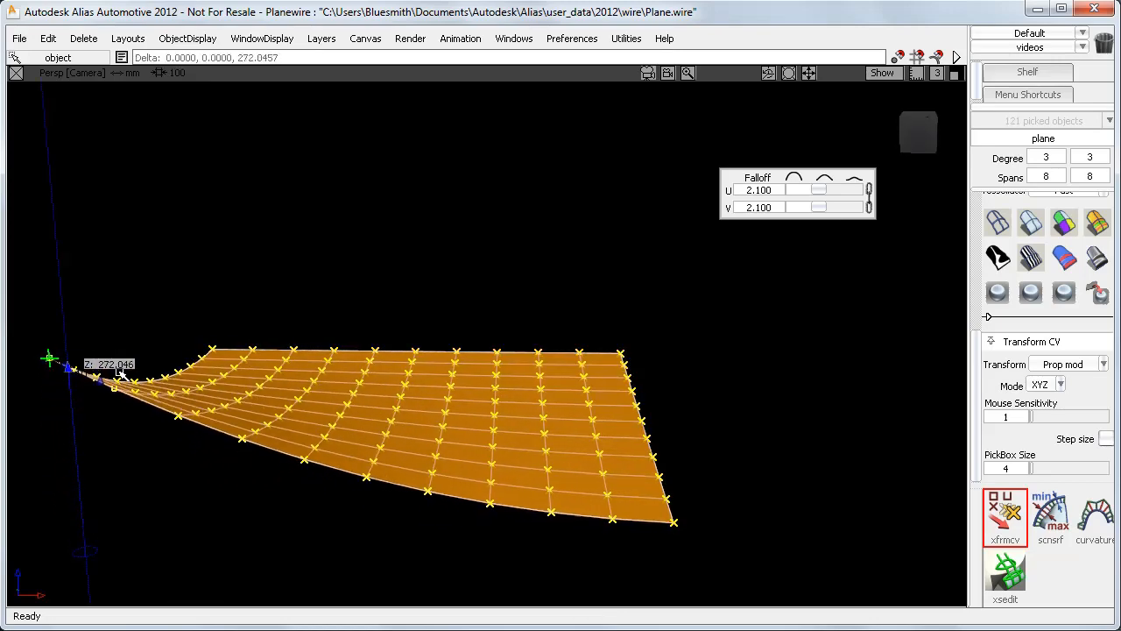
key("ctrl+z")
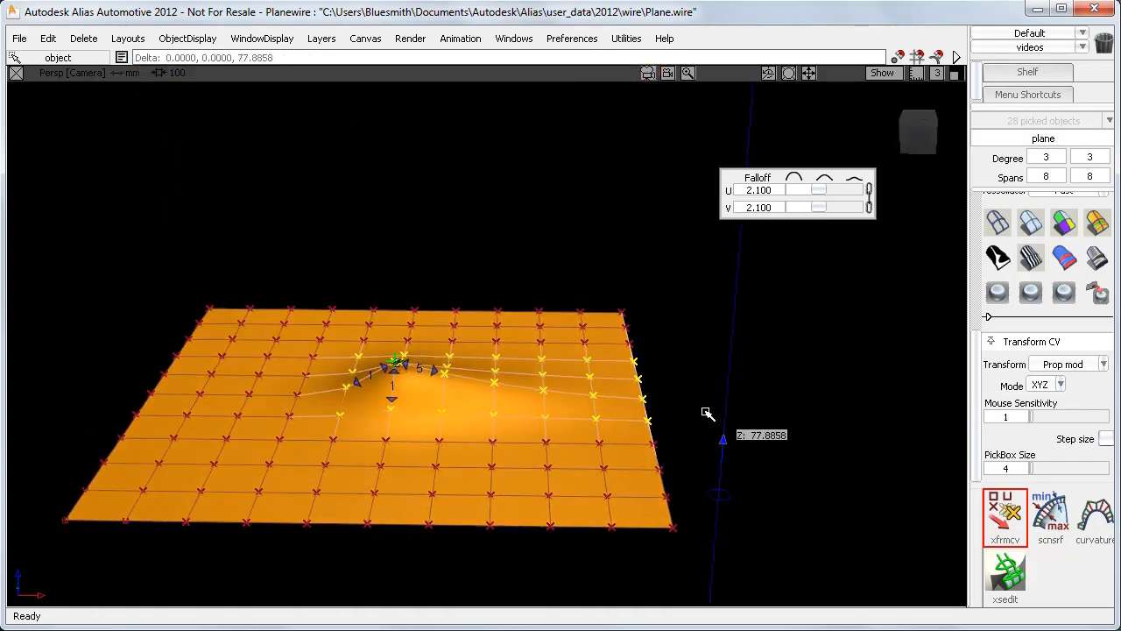
left_click_drag(395, 363, 393, 270)
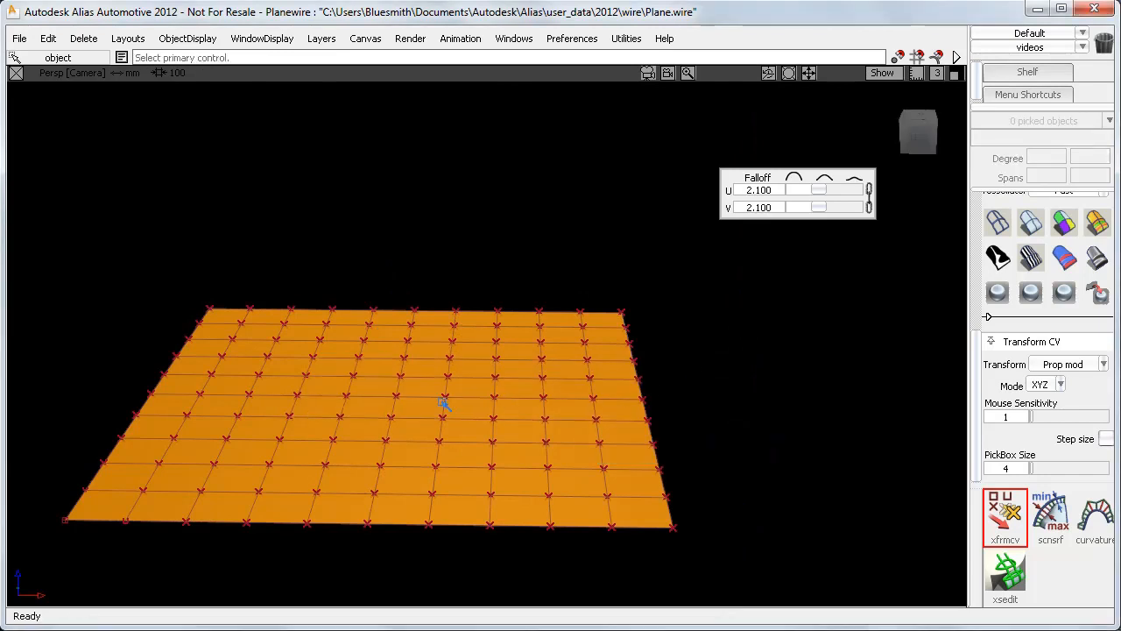
left_click(441, 403)
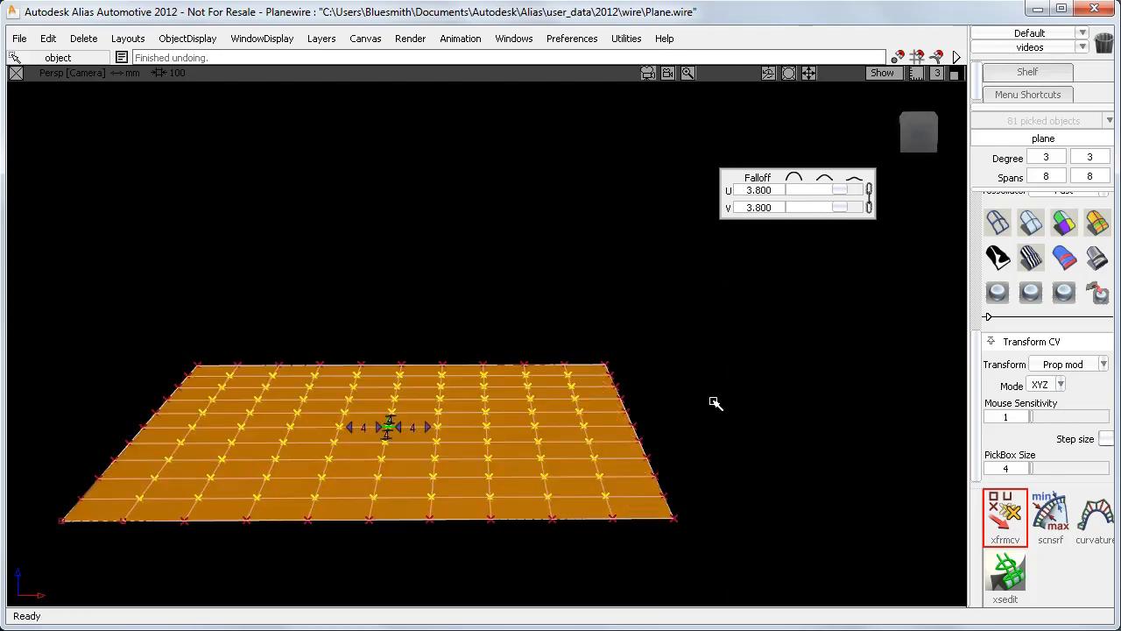
Step: Test CV lifts at wide, narrow and zero falloff, undoing, then raise a row into a ridge at U 2.6, V 0
left_click_drag(385, 427, 384, 161)
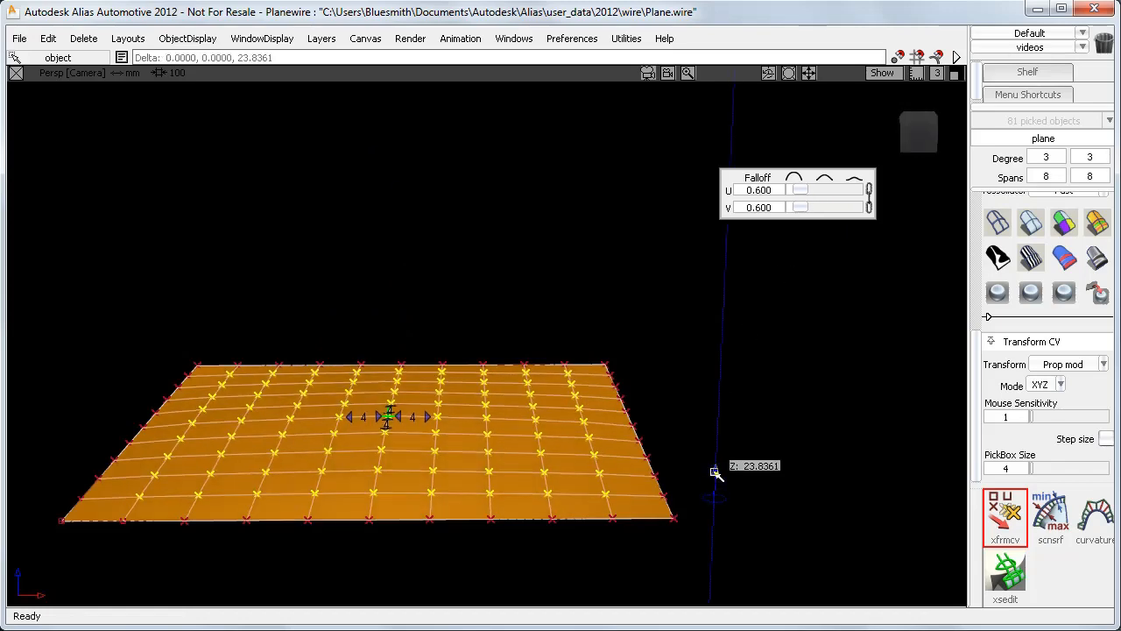
left_click_drag(386, 417, 385, 322)
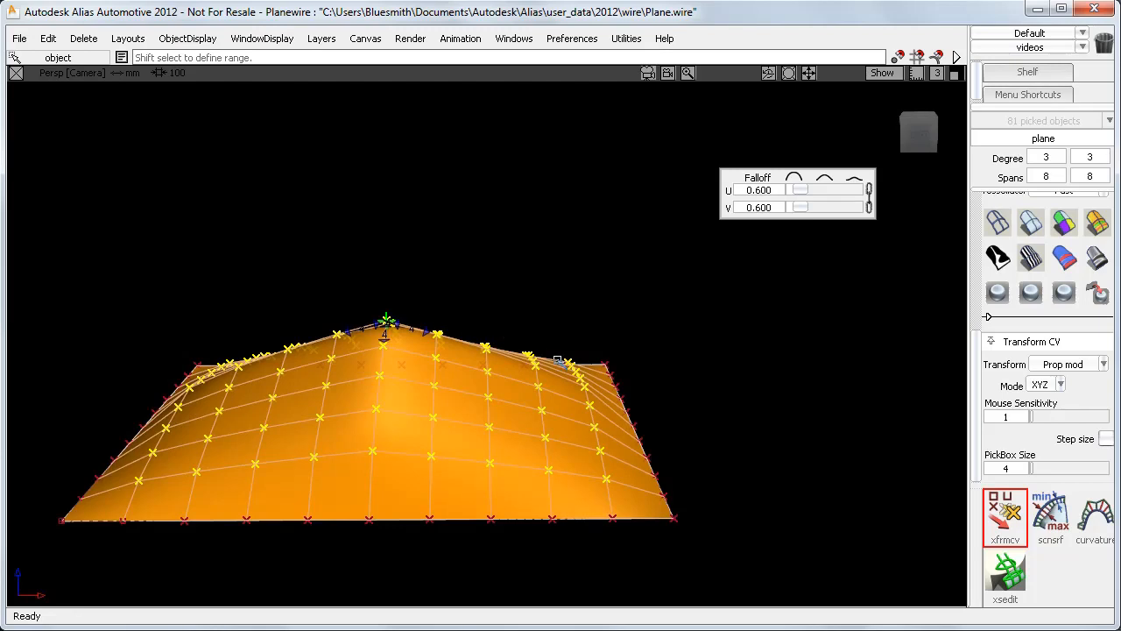
key("ctrl+z")
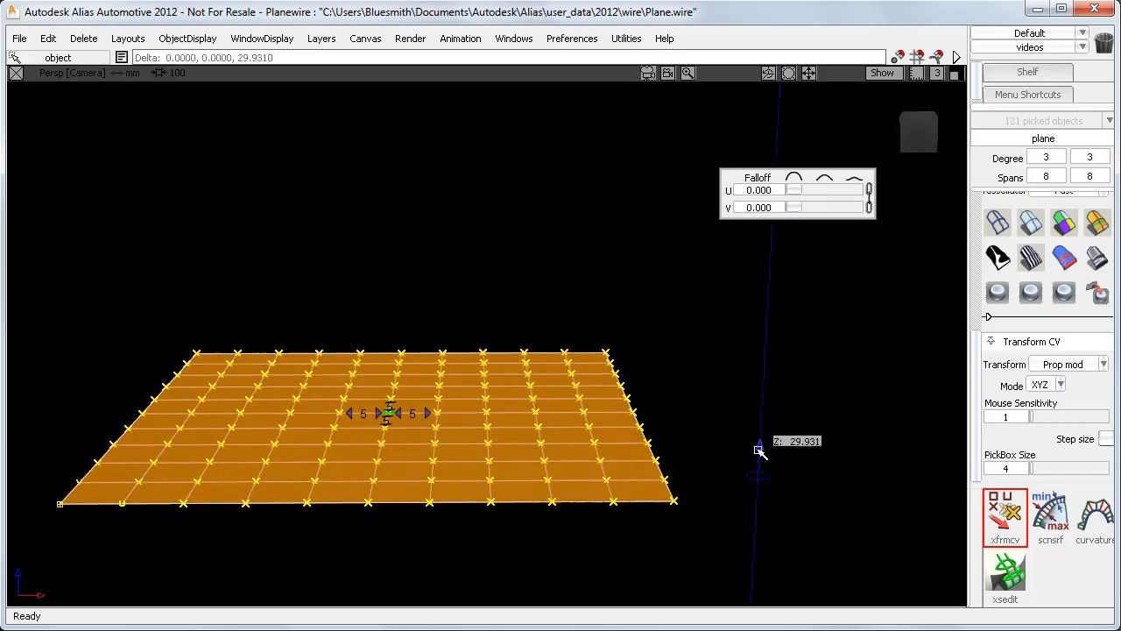
left_click_drag(758, 453, 756, 392)
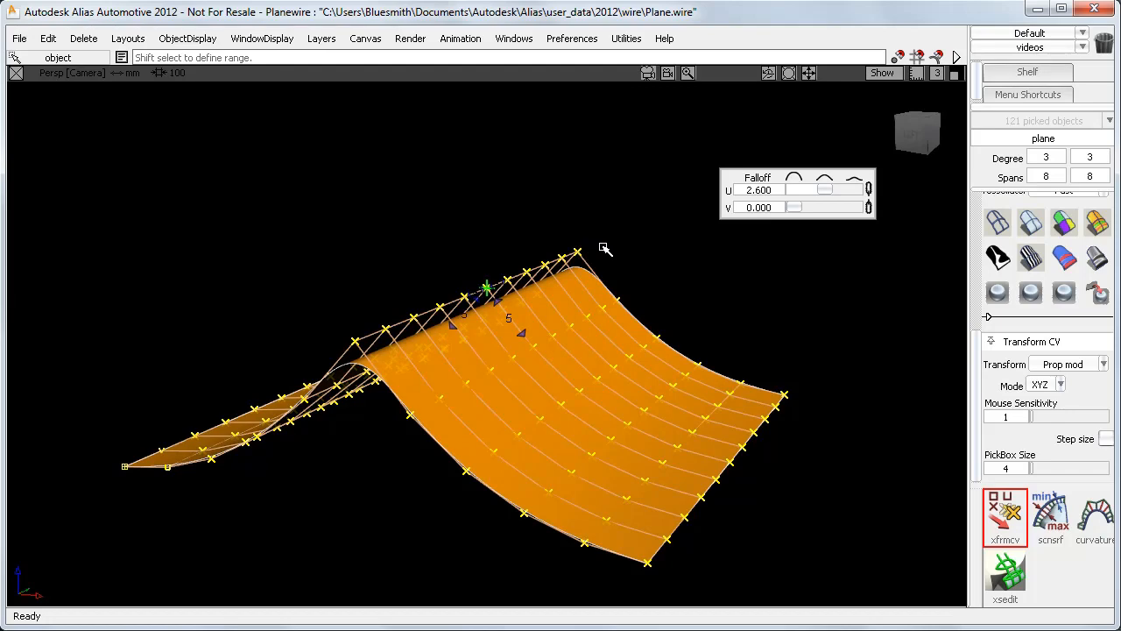
Step: Load the two-surface file and pick CVs spanning both the orange and blue planes
left_click(188, 38)
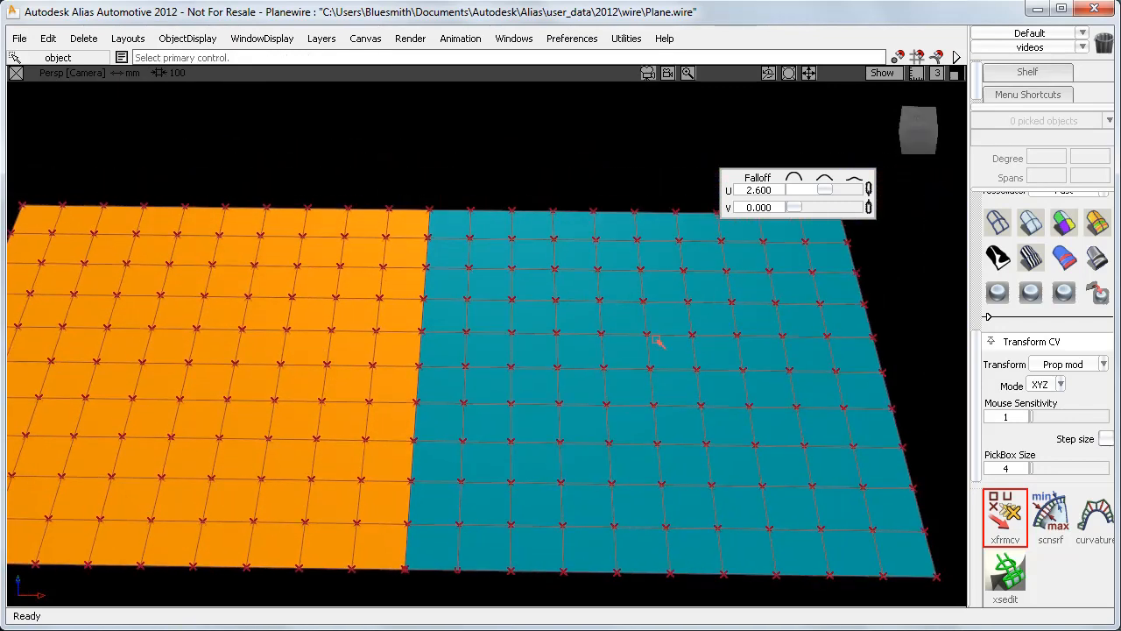
mouse_move(424, 359)
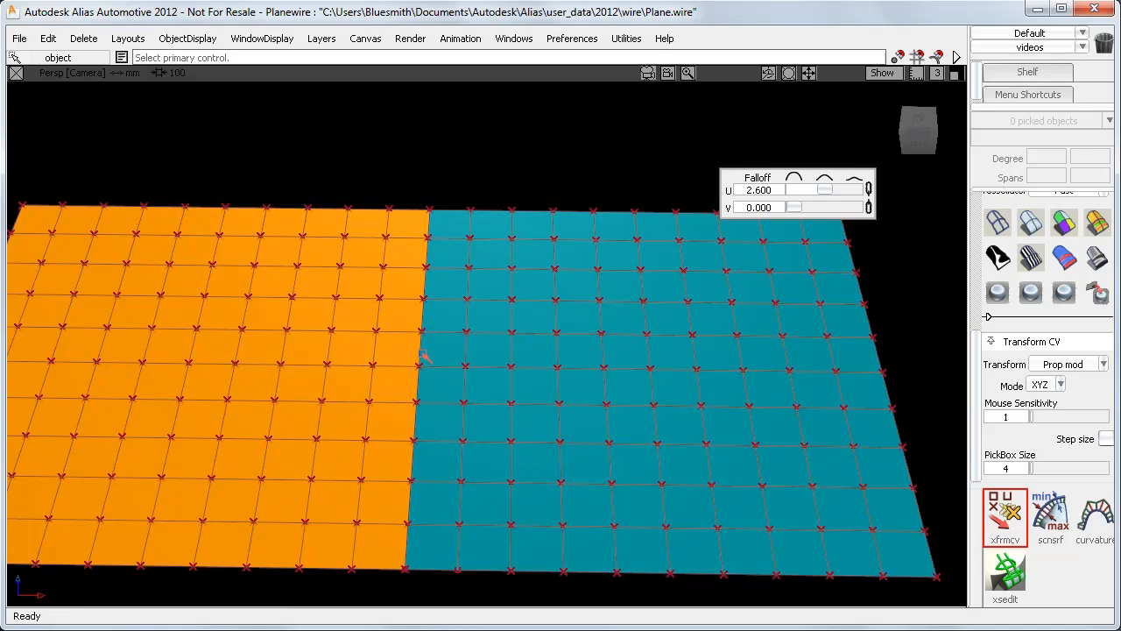
mouse_move(715, 319)
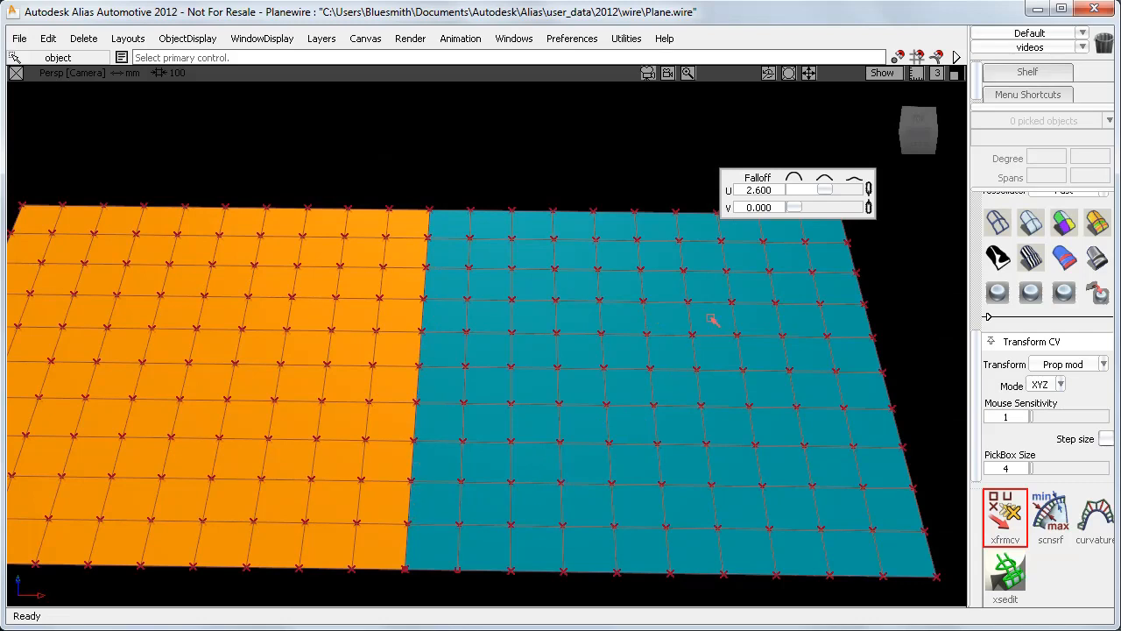
left_click(687, 302)
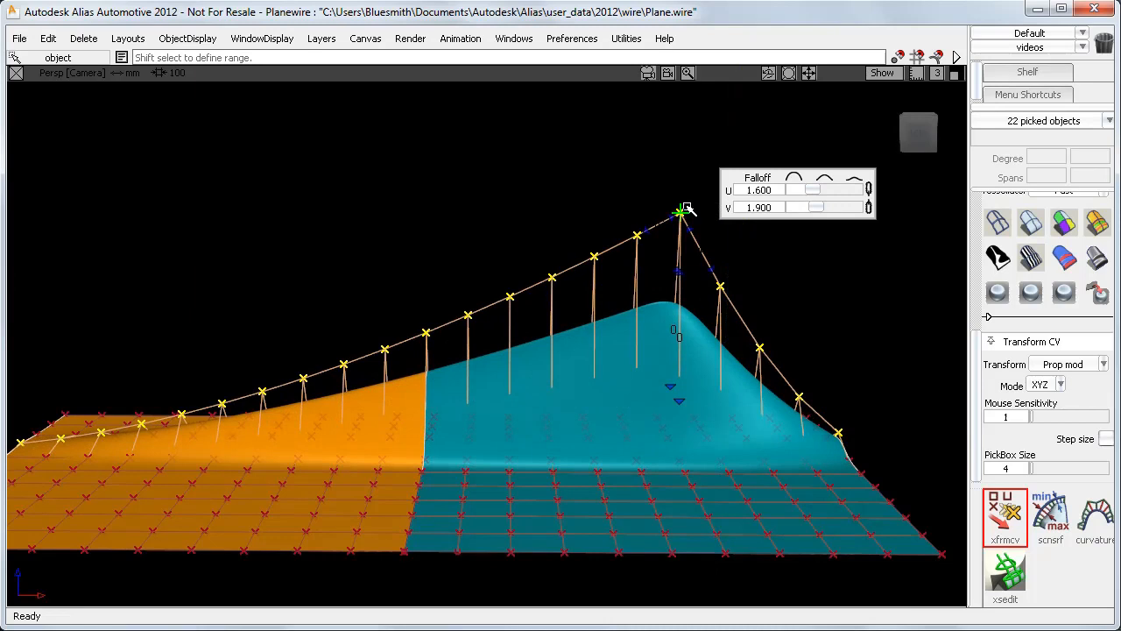
mouse_move(132, 410)
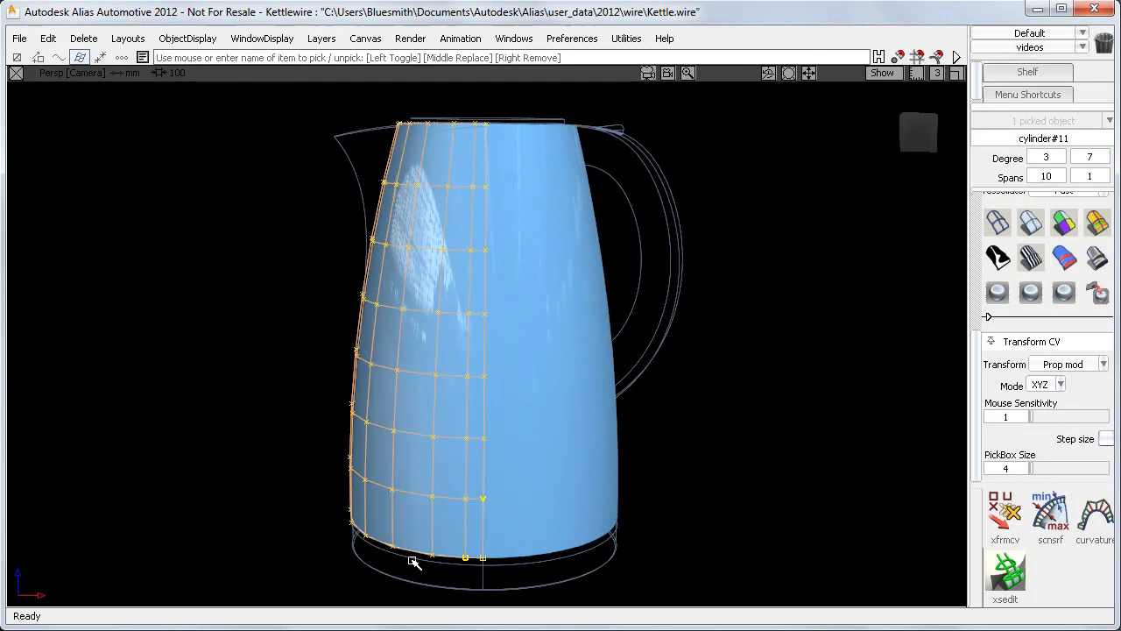
mouse_move(492, 495)
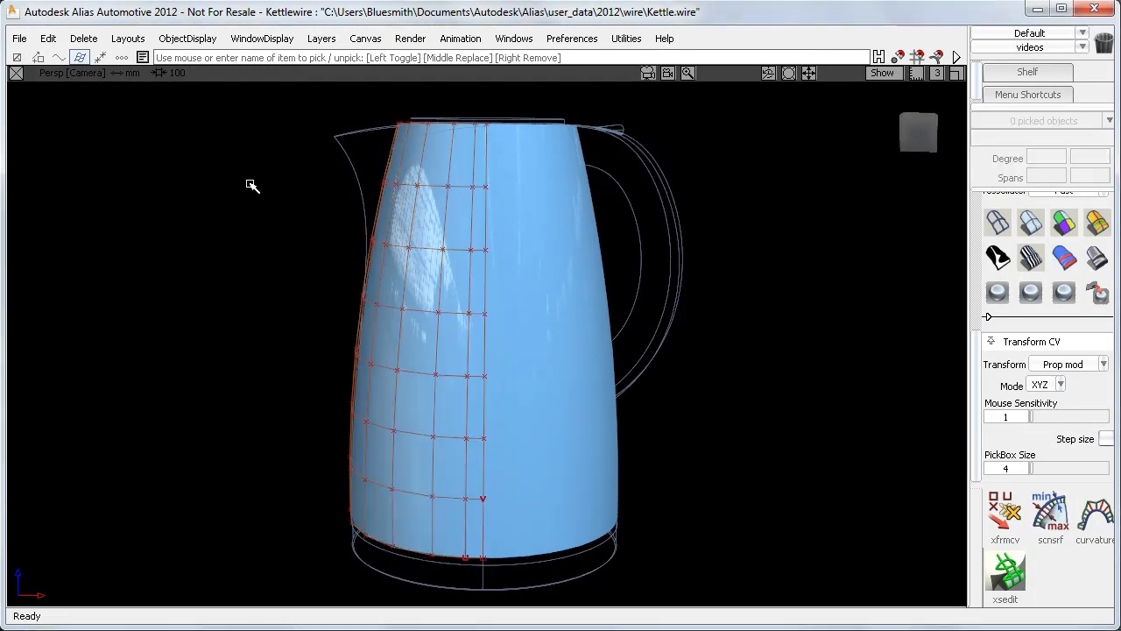
Step: Change the kettle's shading through ObjectDisplay > Draw Style settings
left_click(186, 38)
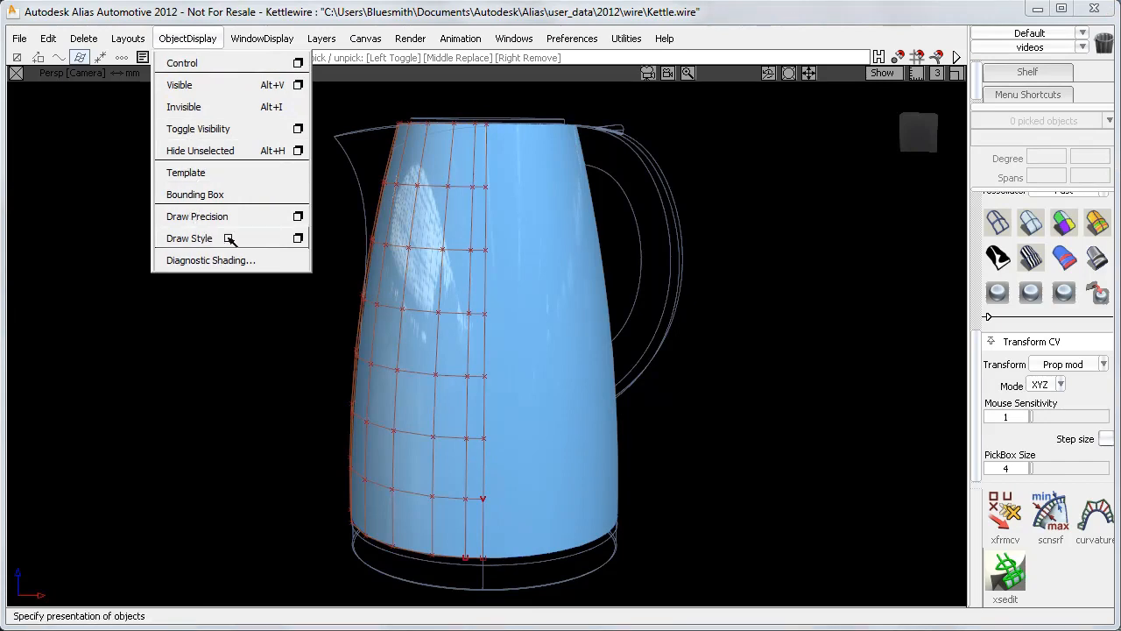
left_click(189, 238)
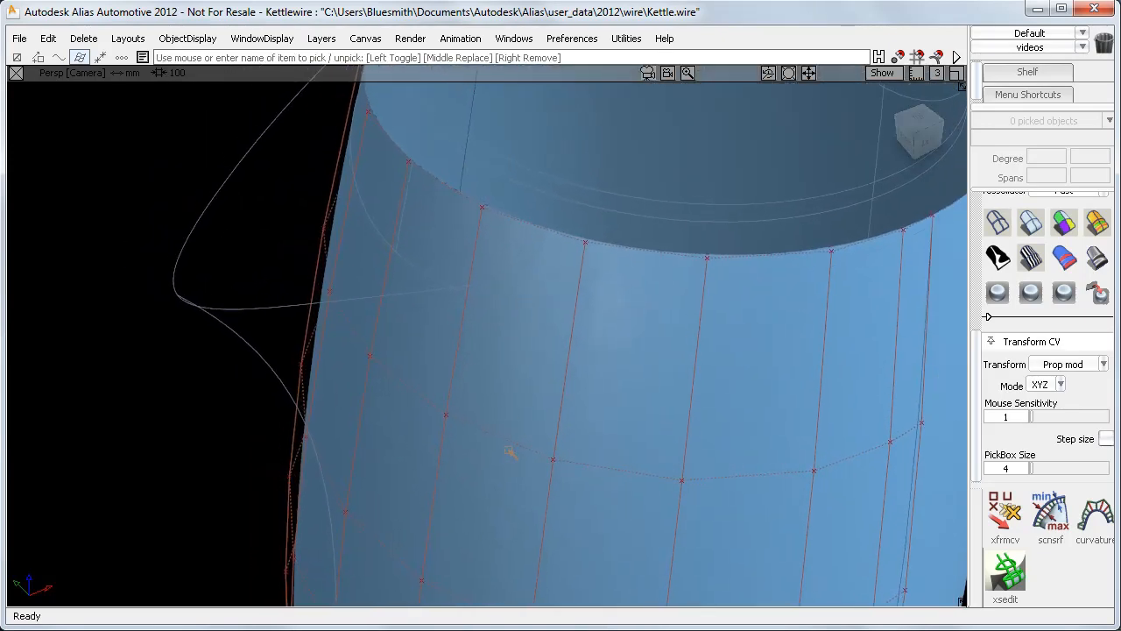
Step: Show the Falloff controls, pick the kettle's front CV column and undo a trial push
left_click(1005, 517)
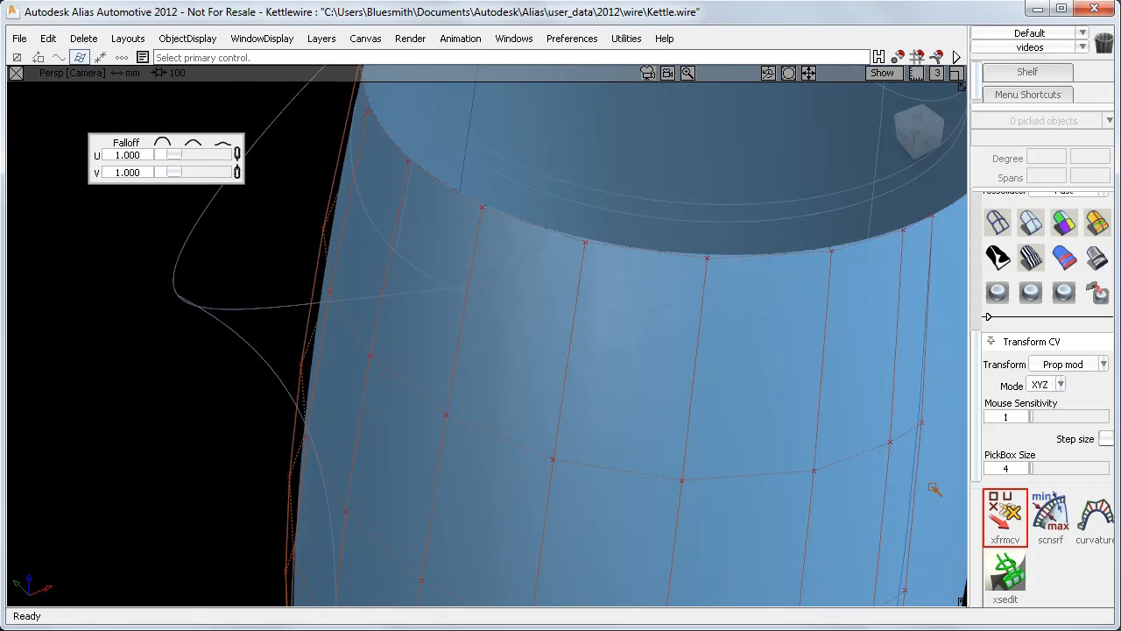
left_click(407, 161)
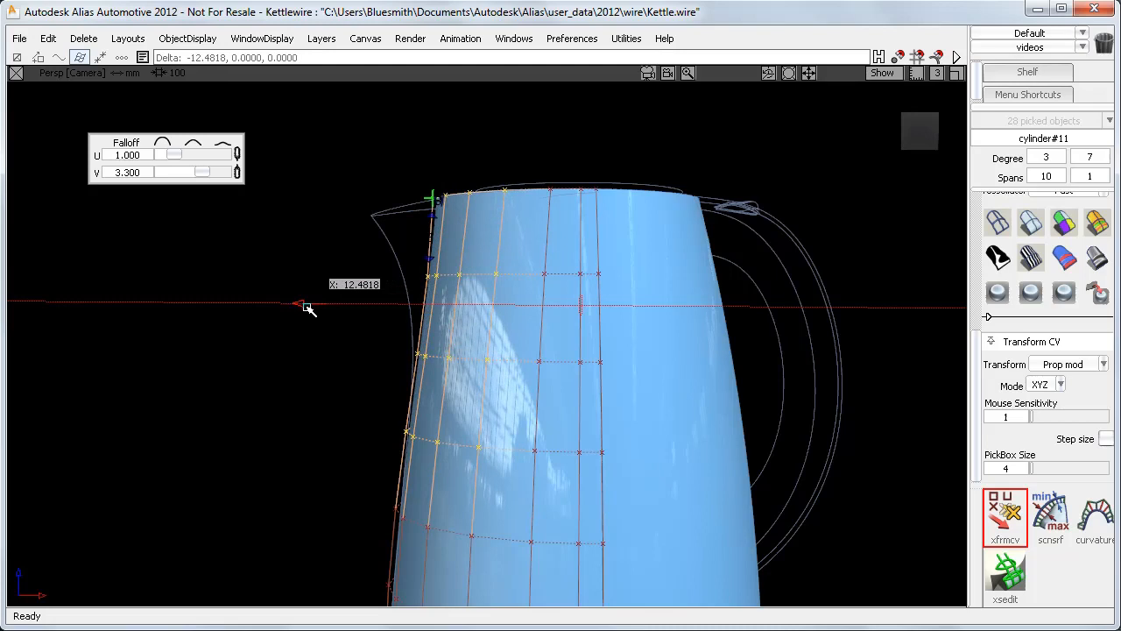
key("ctrl+z")
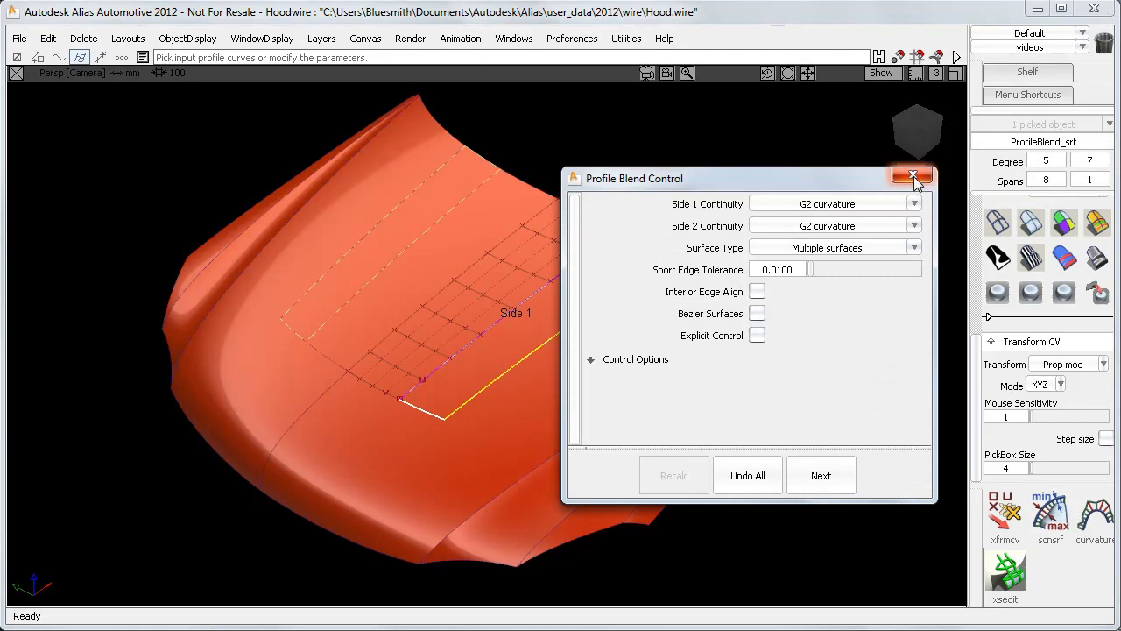
Step: Dismiss the Profile Blend Control window over Hood.wire
left_click(915, 175)
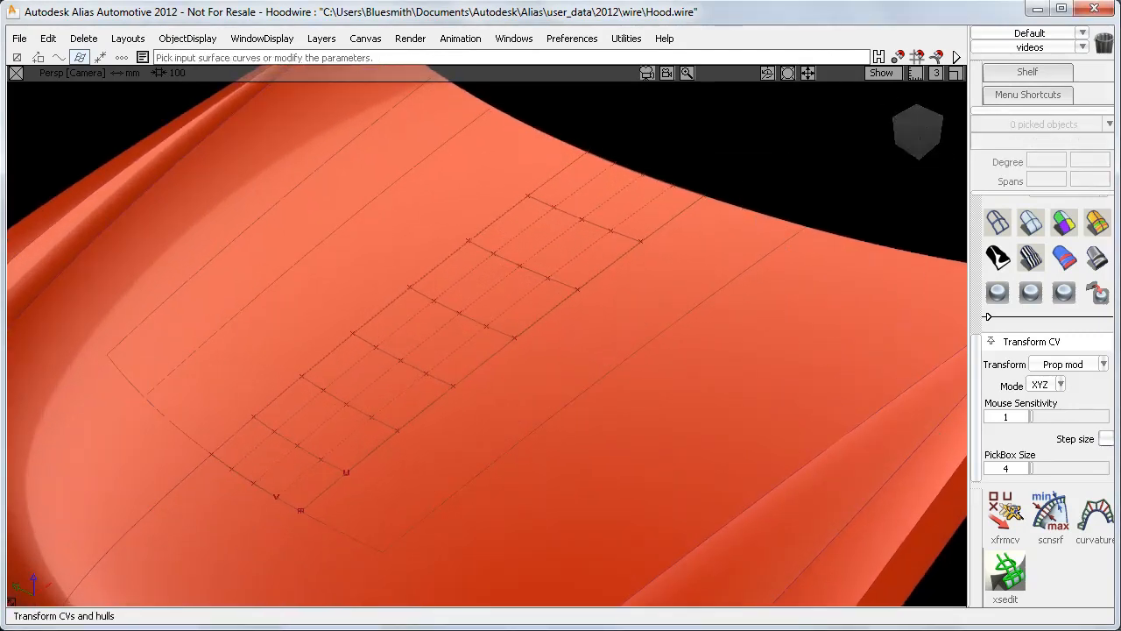
Step: Pick the hood's scoop CVs and raise them with falloff U 2.1, V 0
left_click(1006, 511)
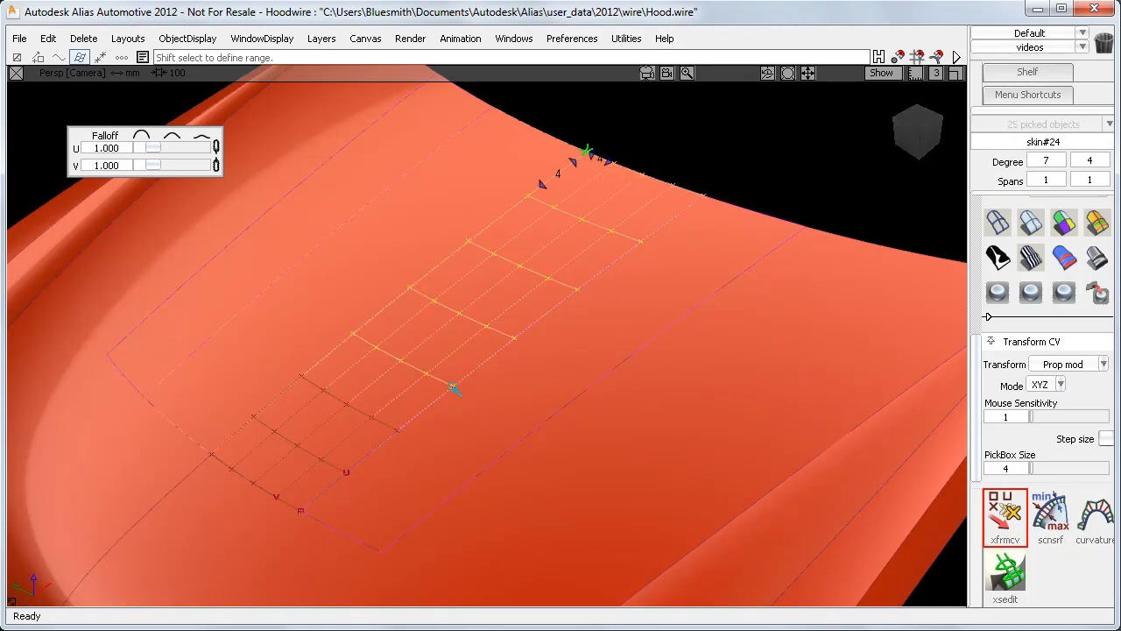
mouse_move(506, 393)
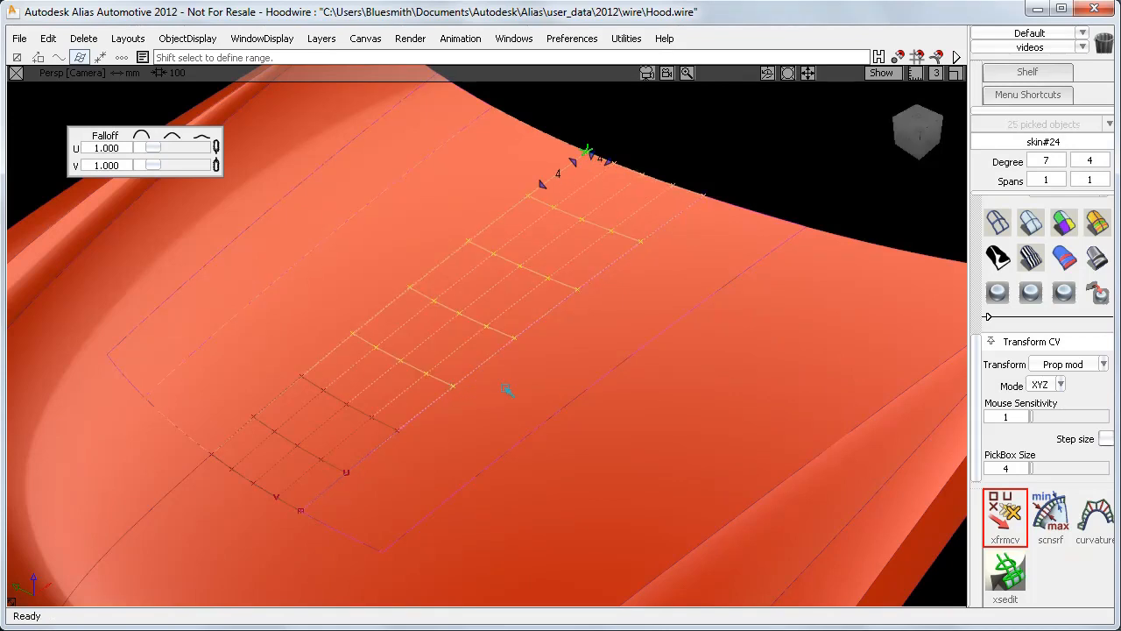
mouse_move(699, 173)
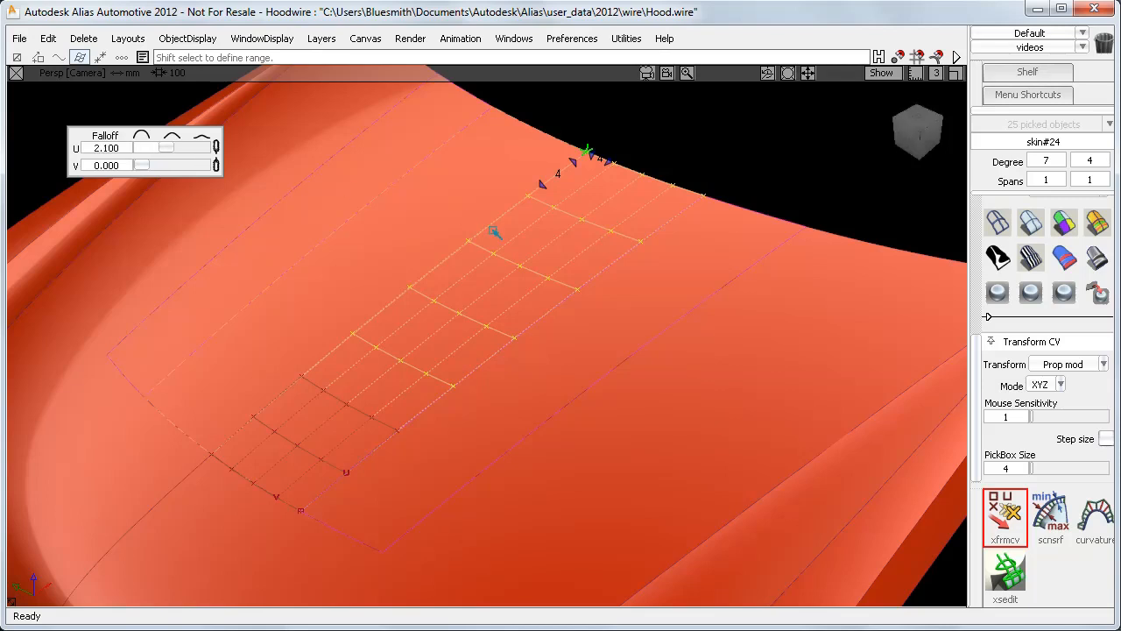
left_click_drag(587, 155, 732, 172)
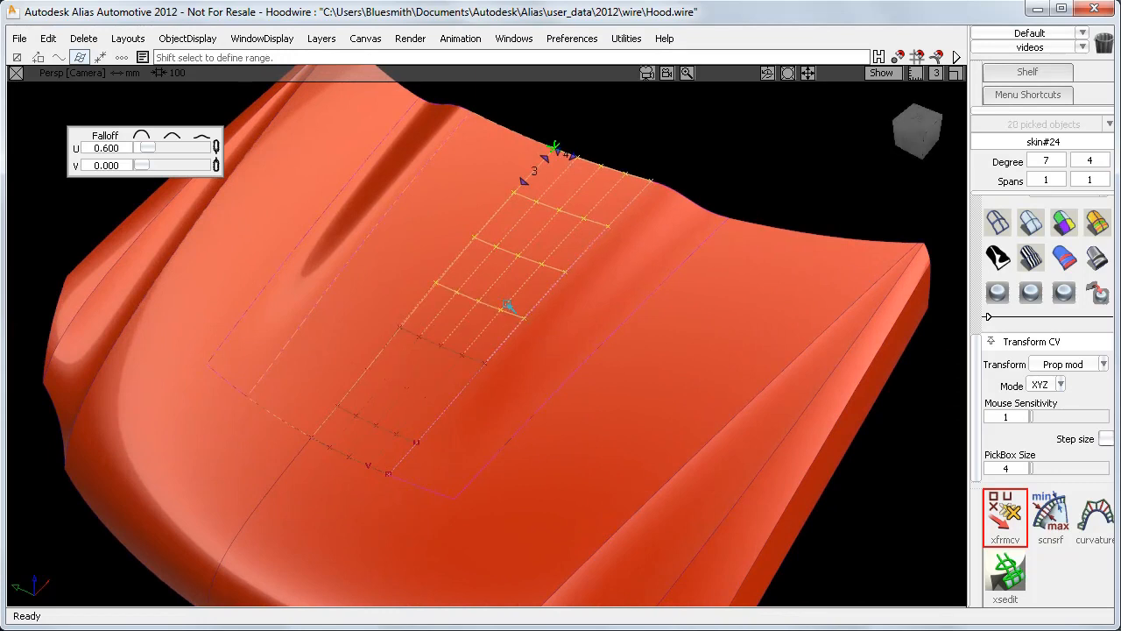
Step: Orbit around the hood to inspect the air scoop from the side
left_click_drag(149, 147, 179, 147)
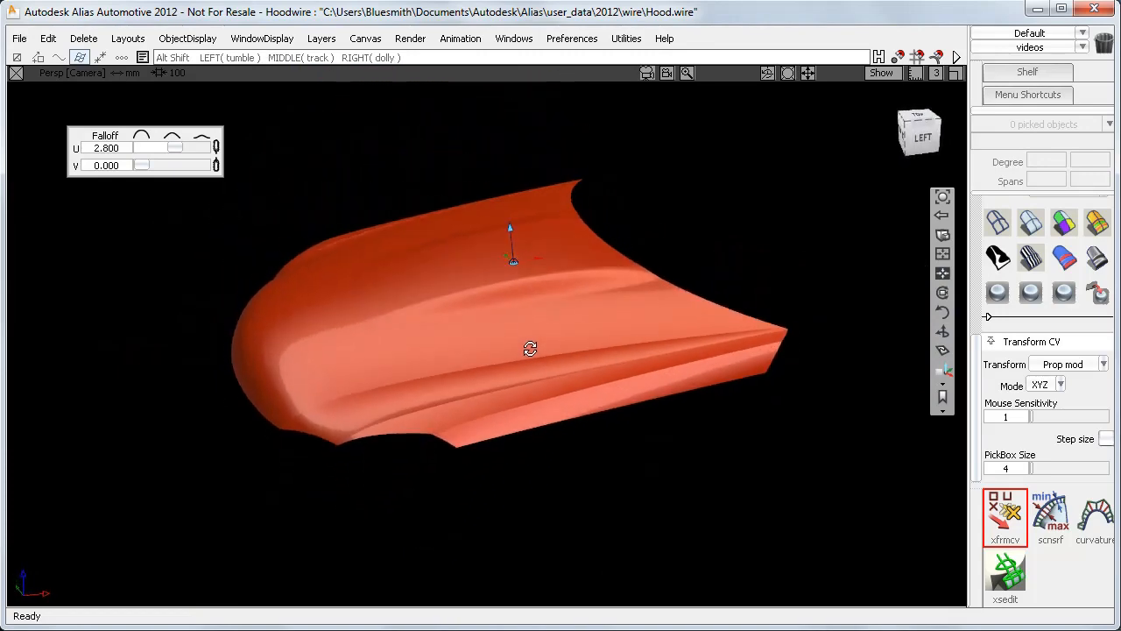
left_click_drag(529, 349, 642, 435)
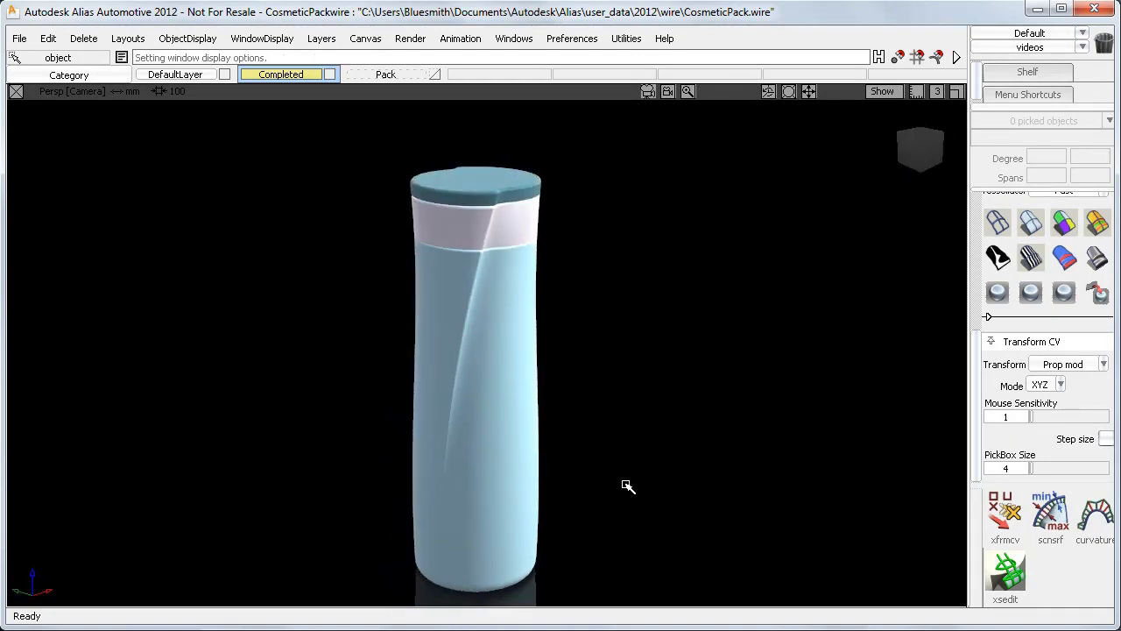
Step: Show only the Pack cylinder layer and pick CVs on its surface
left_click(385, 74)
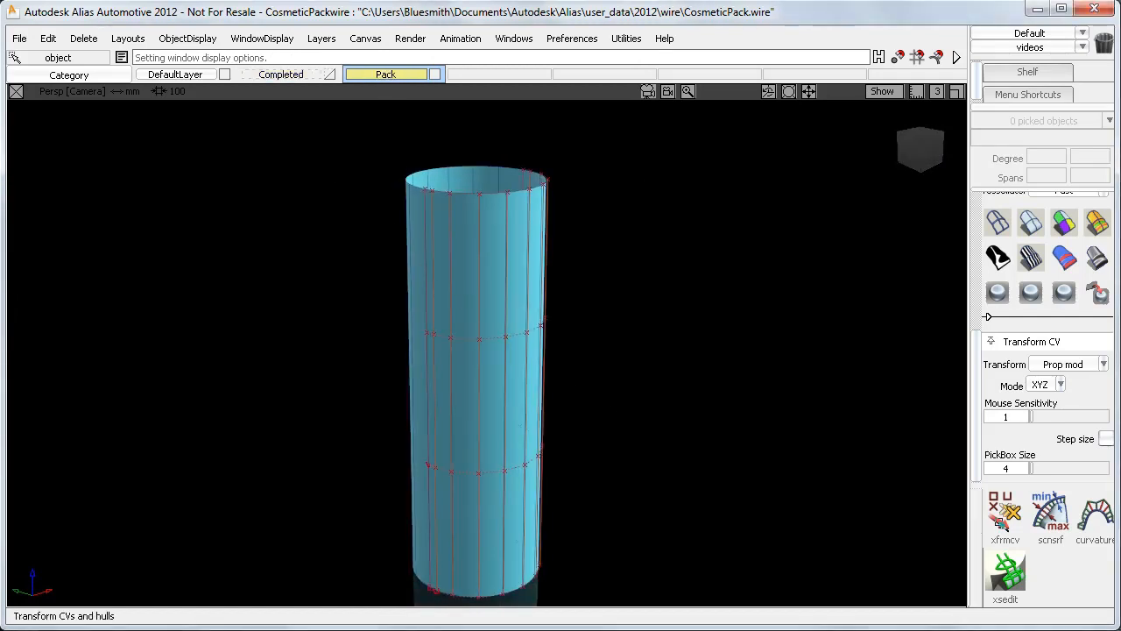
left_click(1006, 517)
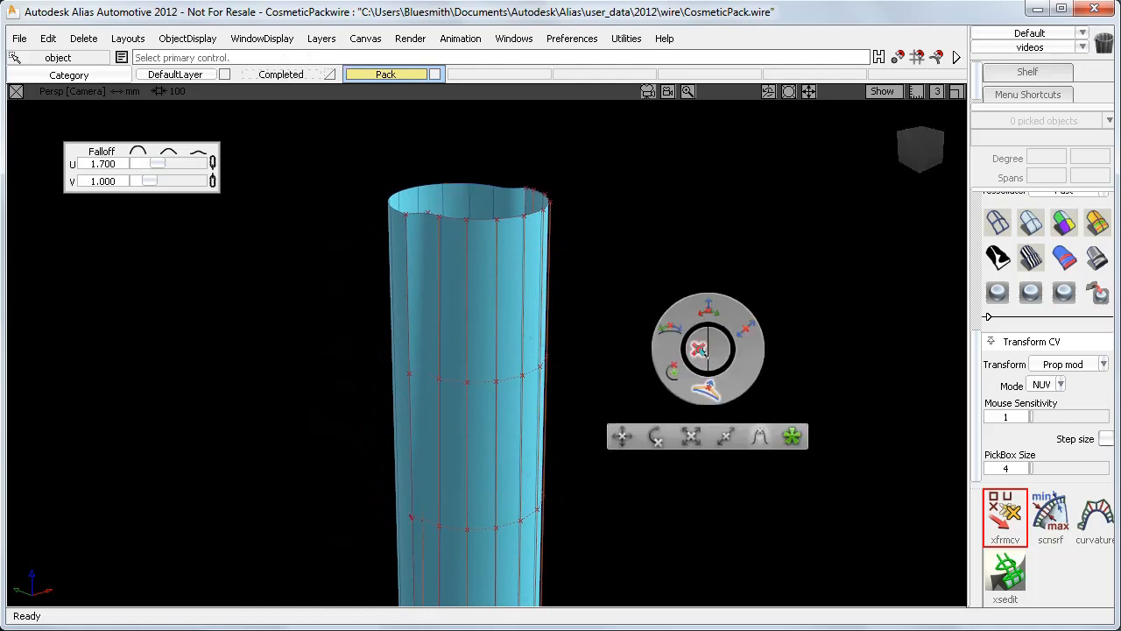
mouse_move(673, 371)
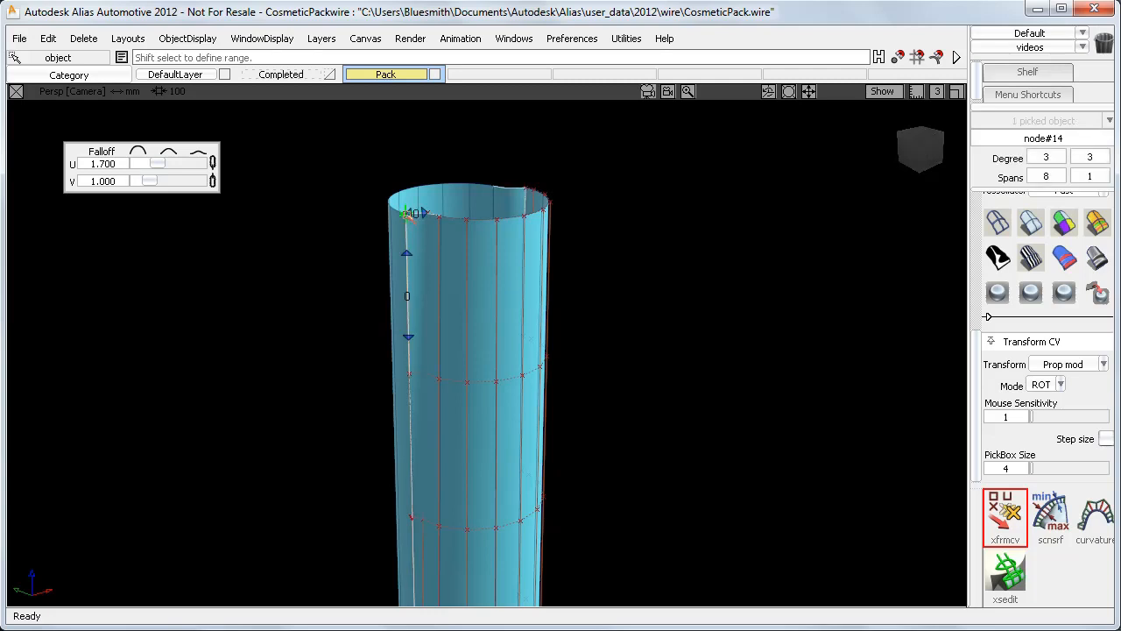
Step: Rotate the cylinder's top CV ring in ROT mode so the pack twists
left_click_drag(324, 144, 589, 455)
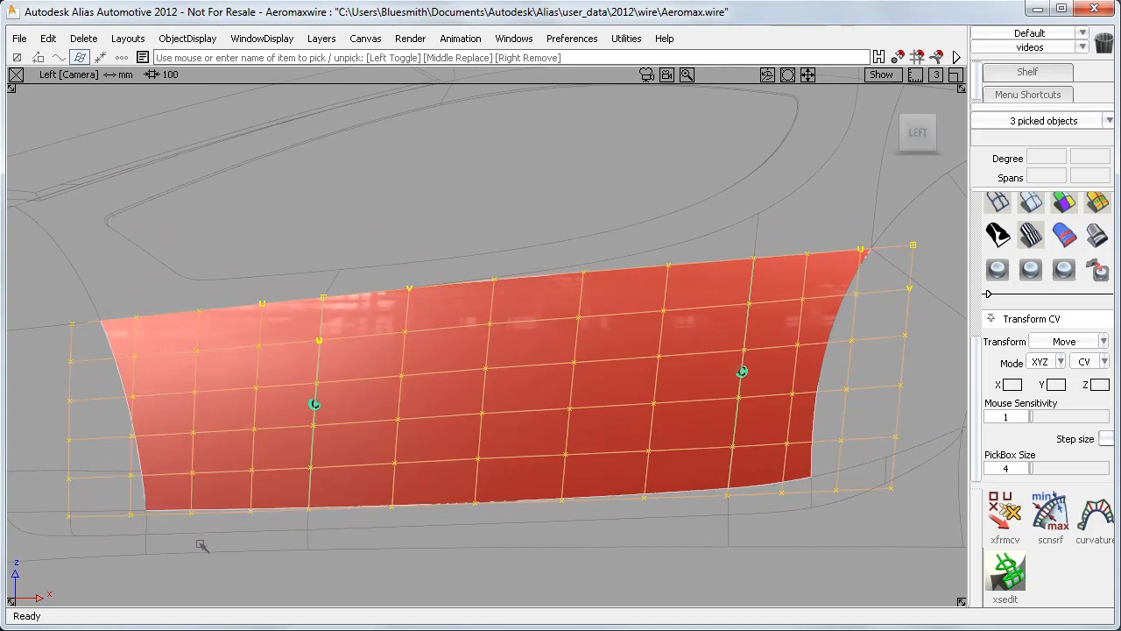
mouse_move(797, 322)
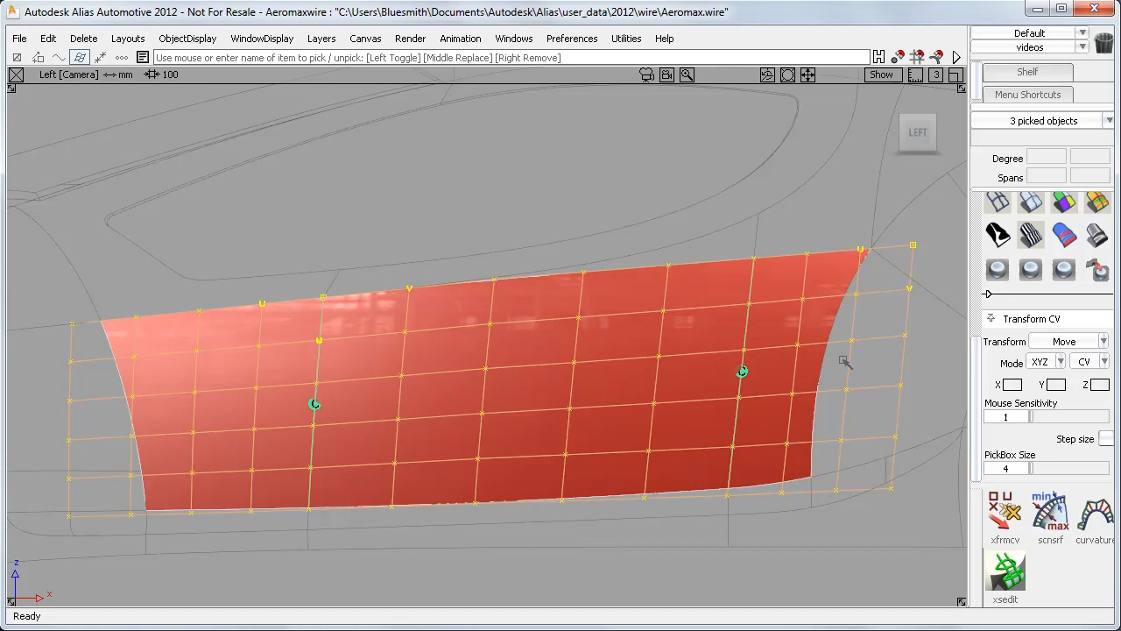
Step: Clear the CV selection and set Hull U blue and Hull V green in Preferences User Colors
left_click(697, 214)
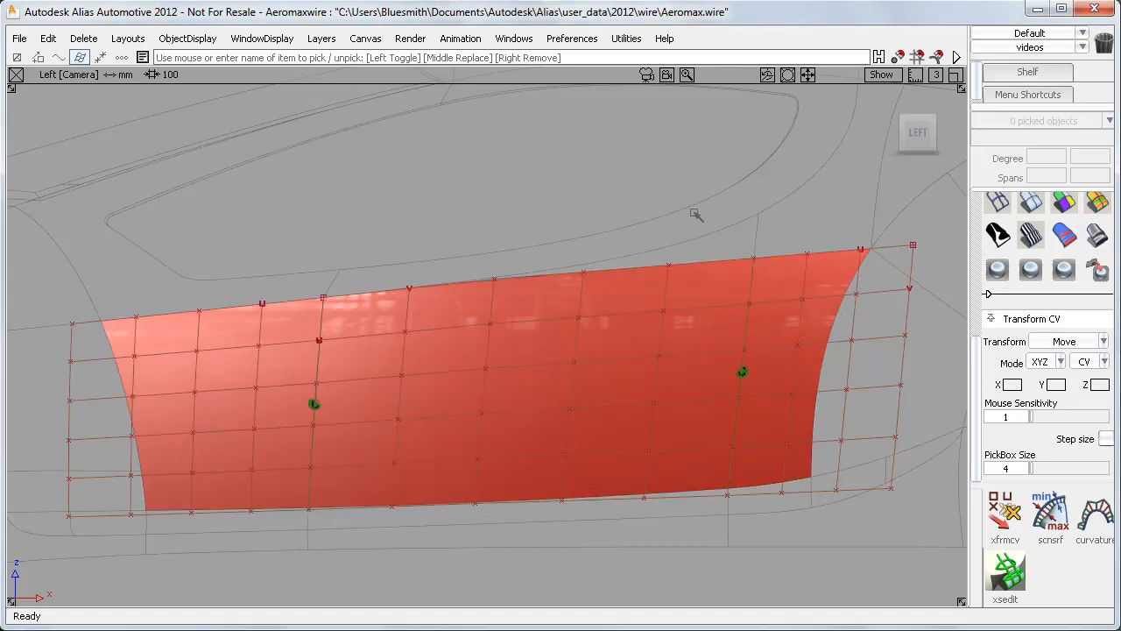
left_click(571, 39)
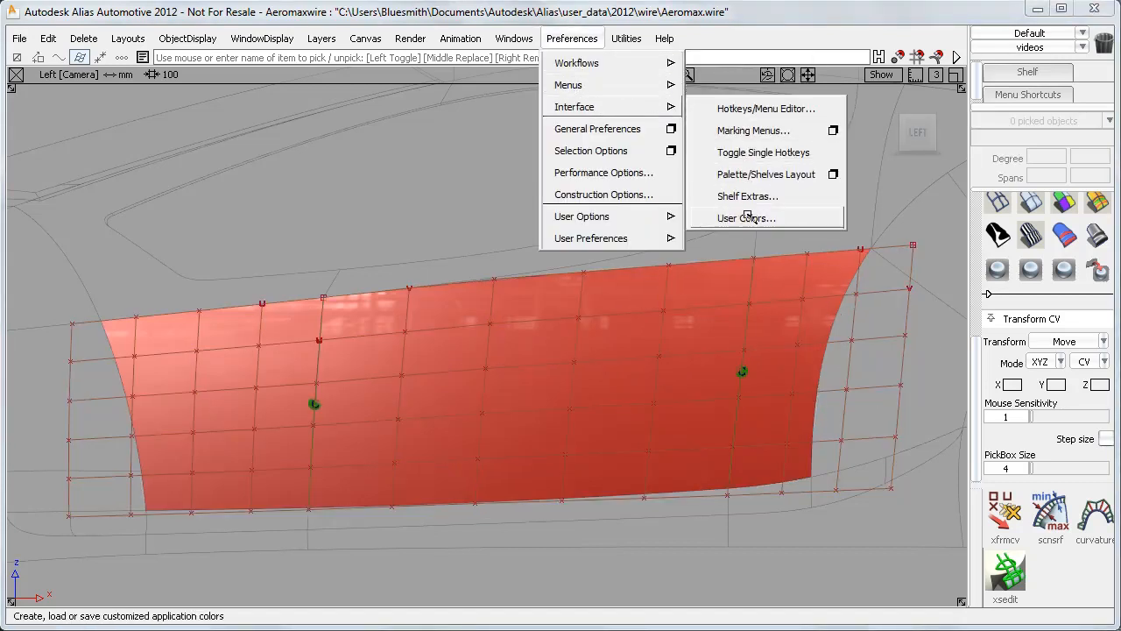
left_click(746, 218)
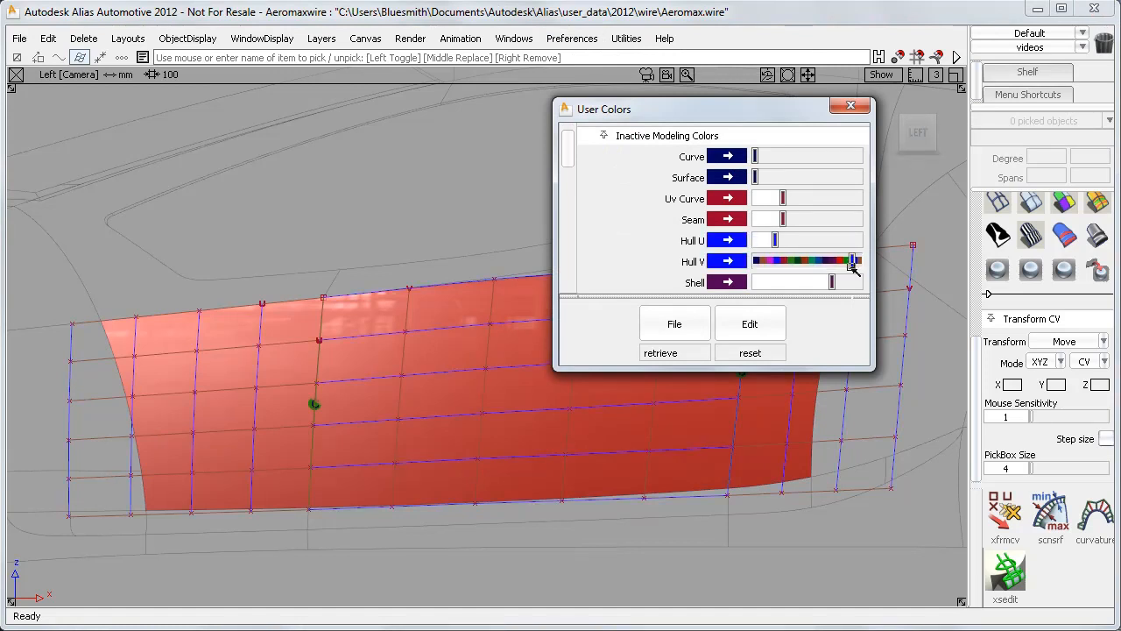
left_click(848, 105)
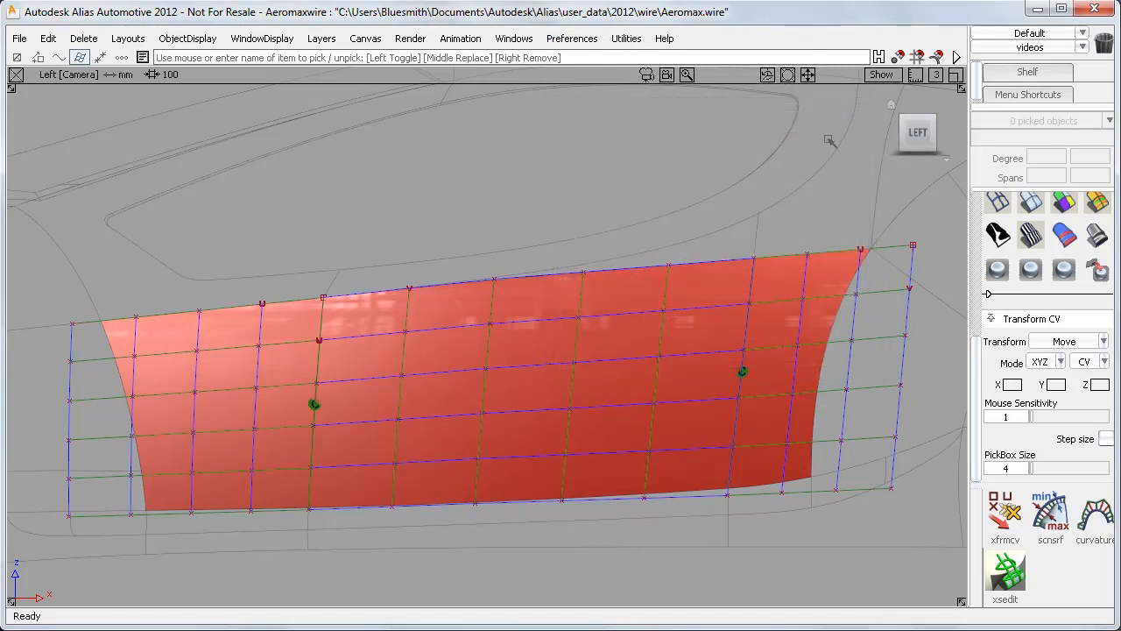
mouse_move(582, 417)
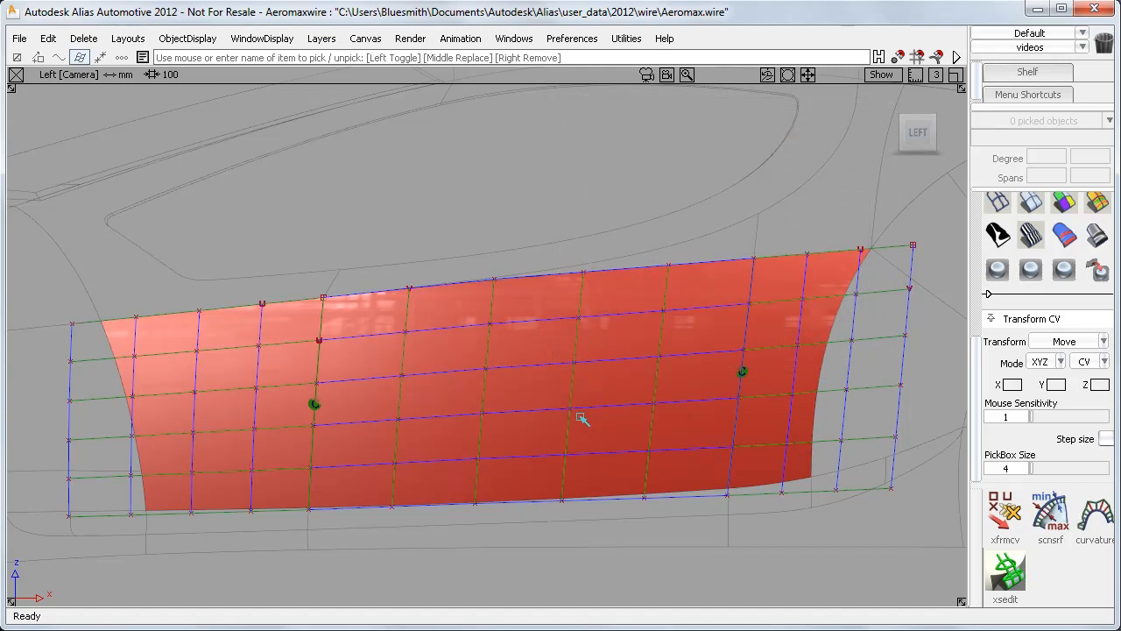
mouse_move(687, 471)
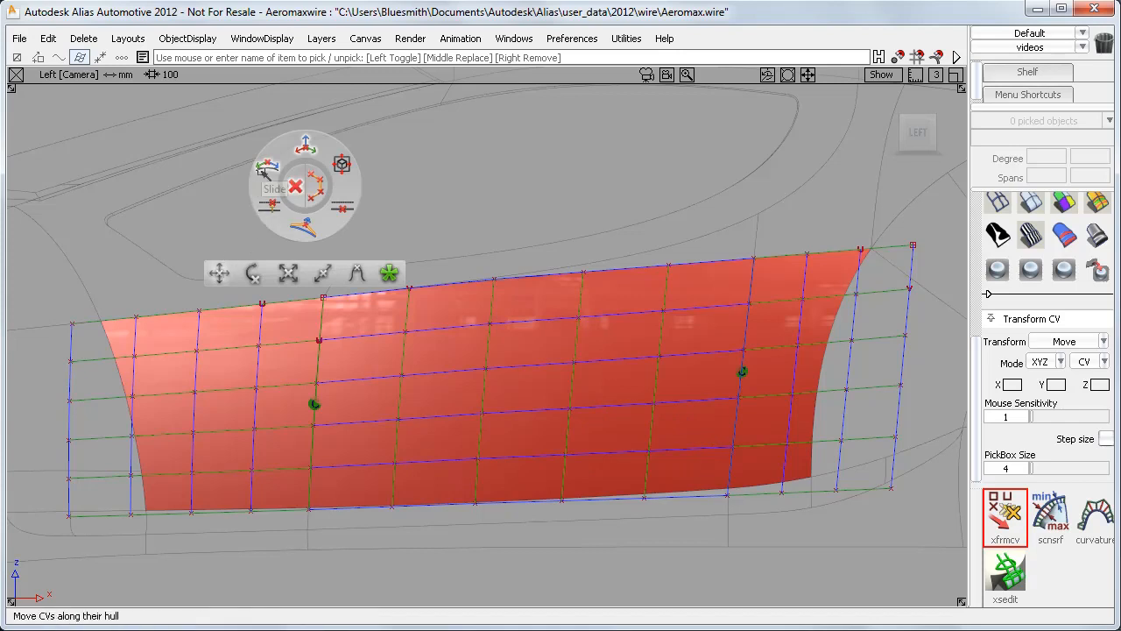
Step: Switch the Transform CV mode to Slide so picked CVs move along their hulls
left_click(273, 189)
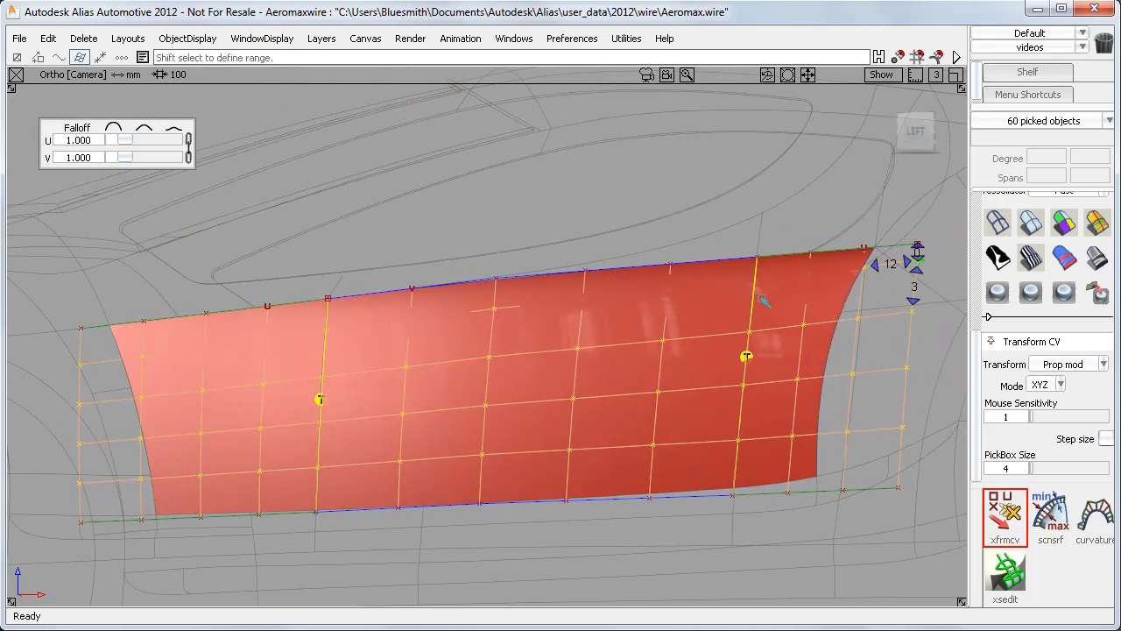
mouse_move(750, 376)
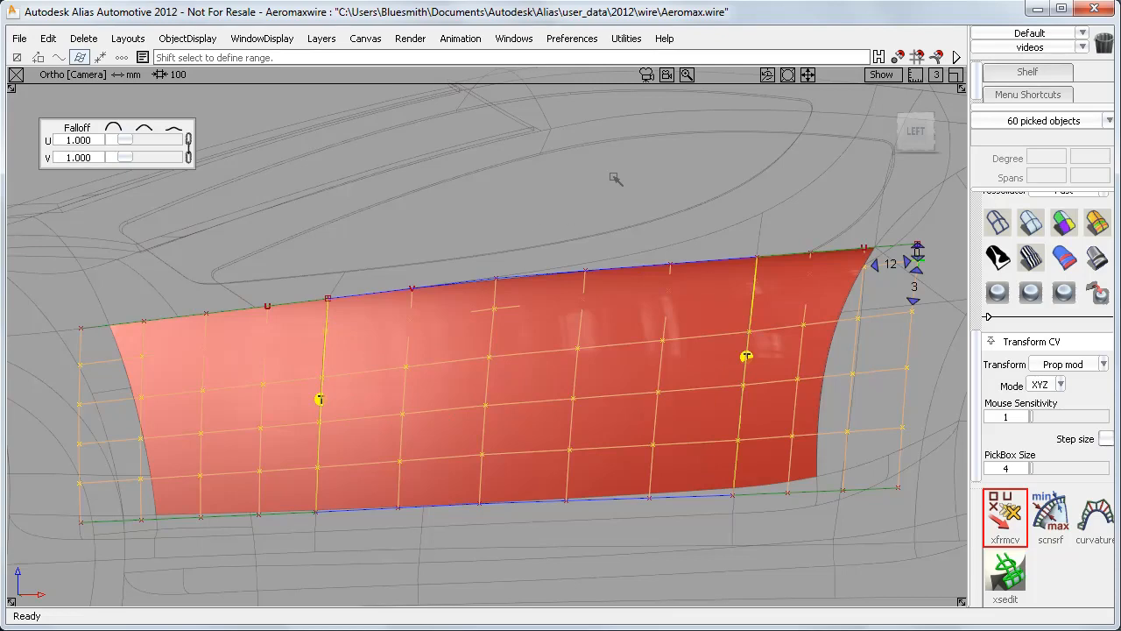
Step: Show the tool palette via Windows > Palette and clear the CV picks
left_click(514, 39)
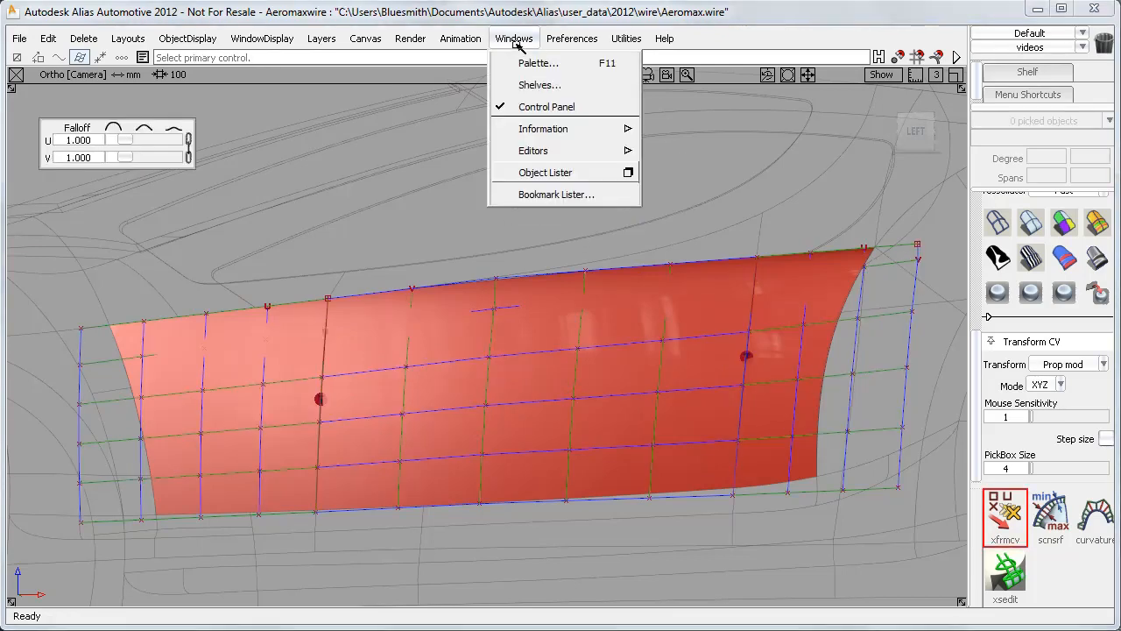
left_click(538, 63)
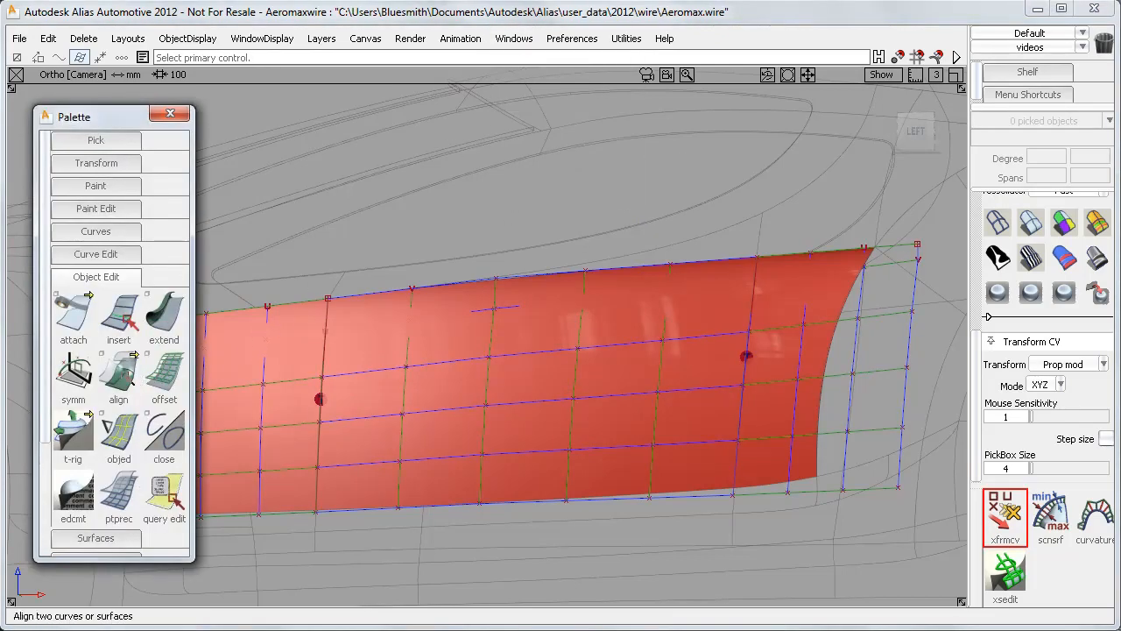
left_click(119, 375)
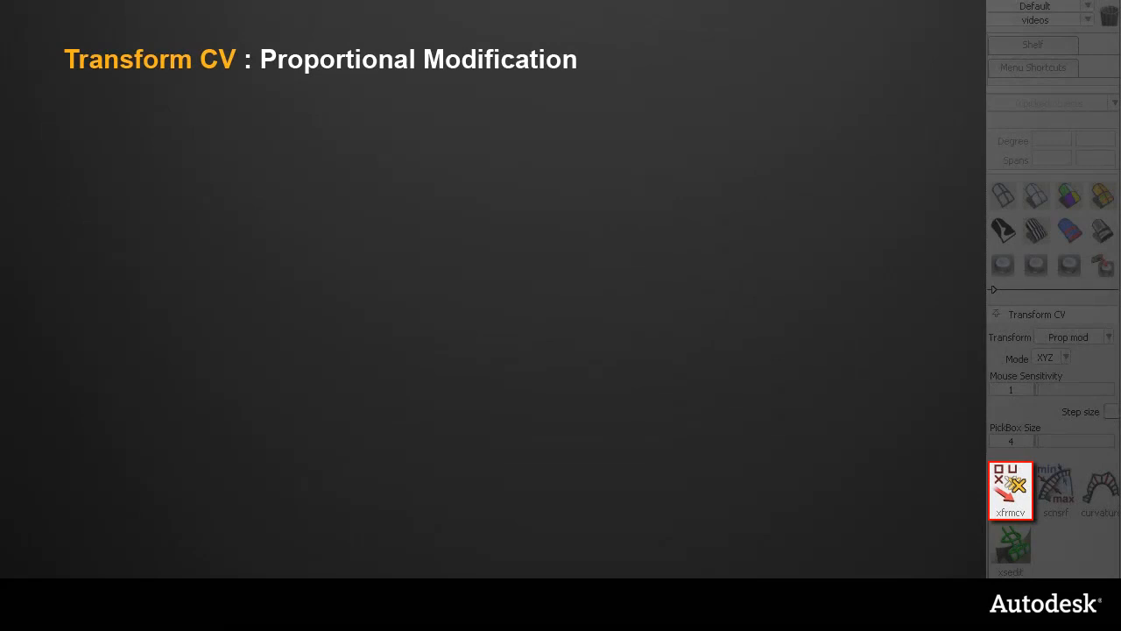
left_click(1065, 357)
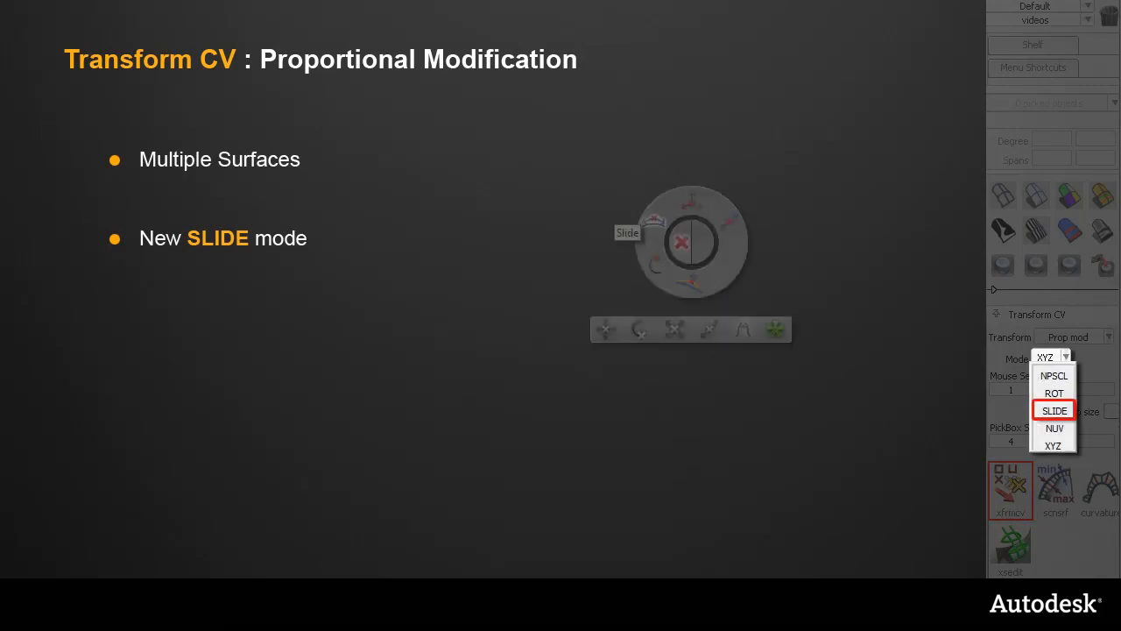